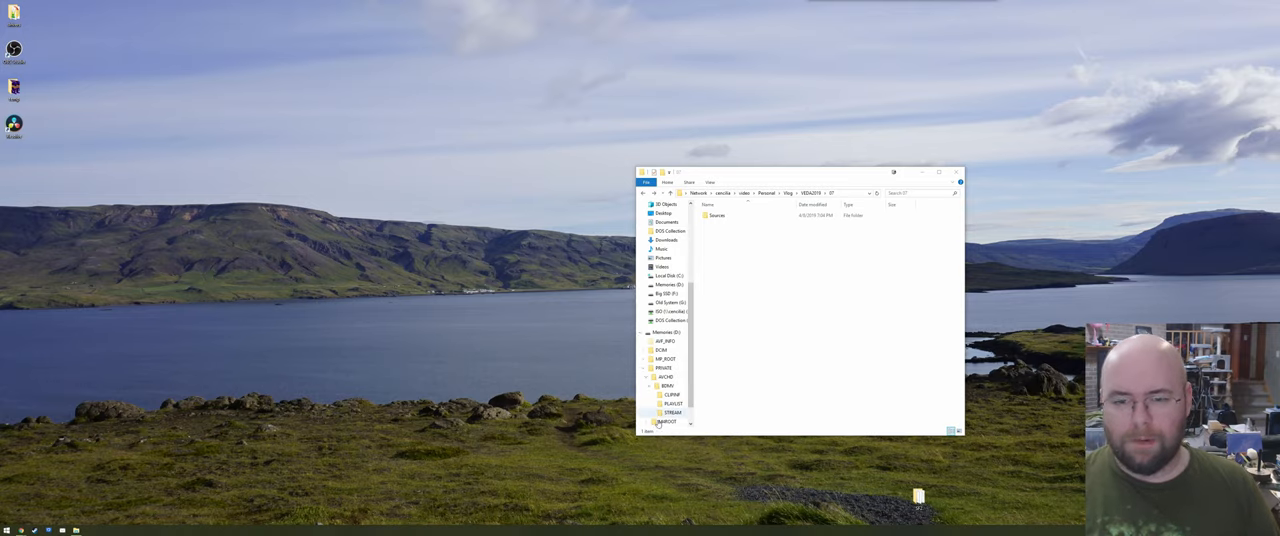
Browse the vlog's recordings folder and a neighbouring recordings folder to check their video files
double_click(716, 216)
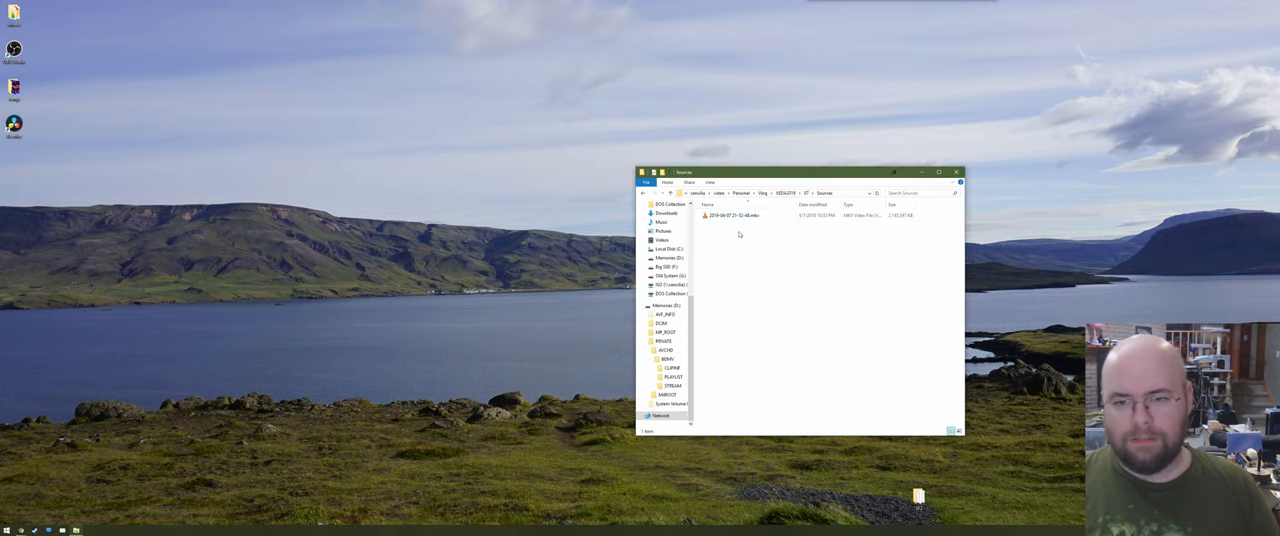
click(730, 216)
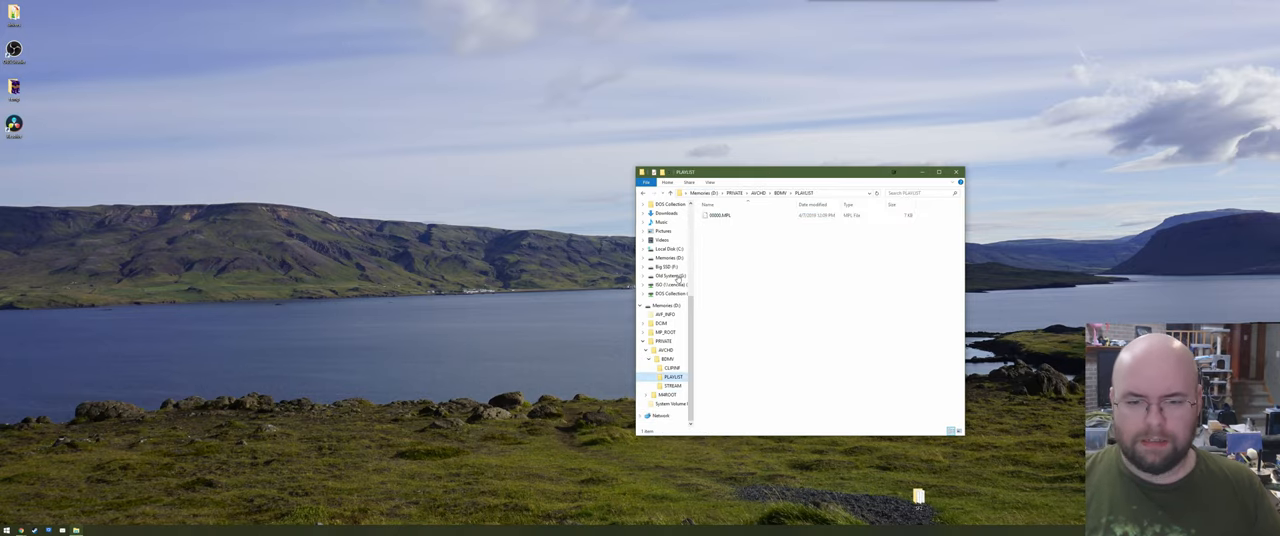
click(672, 384)
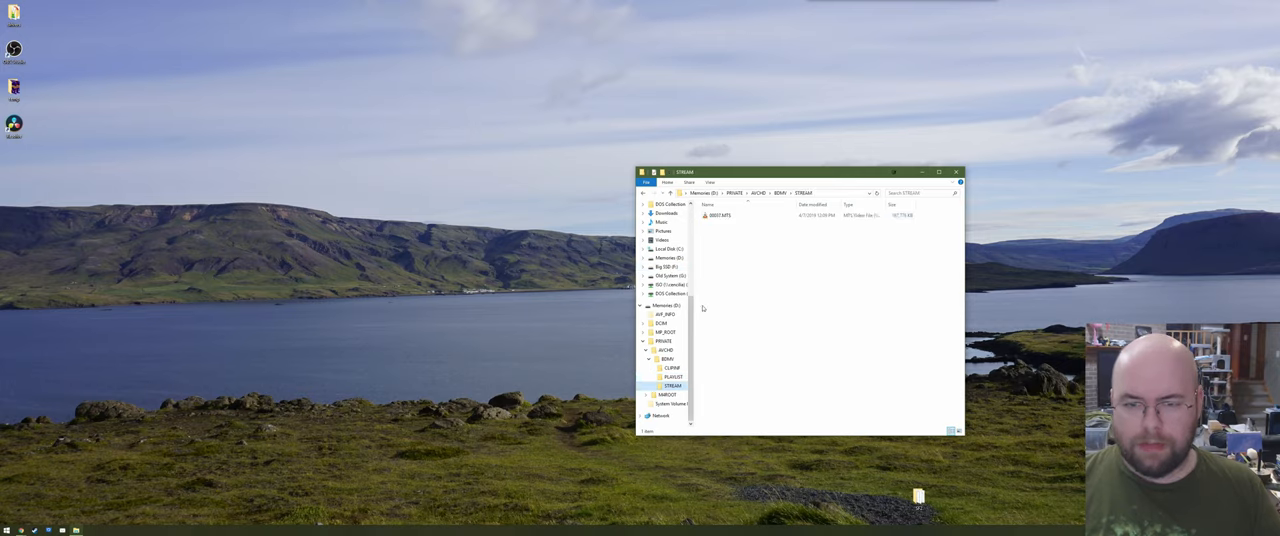
click(720, 216)
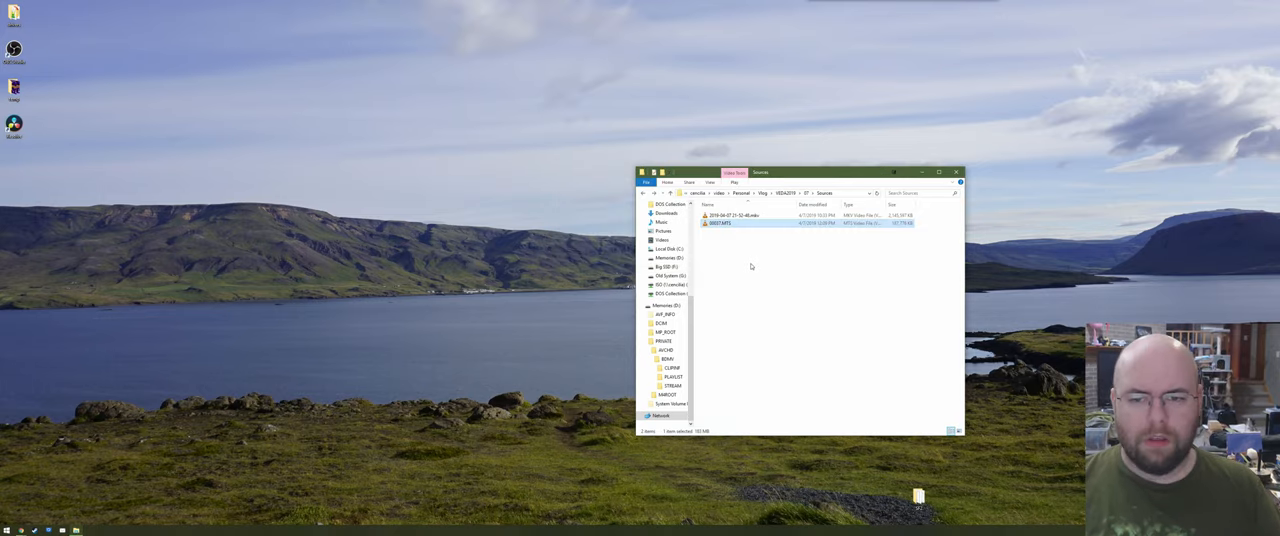
Return to the vlog folder and select the newly added file, then the original video file
click(756, 216)
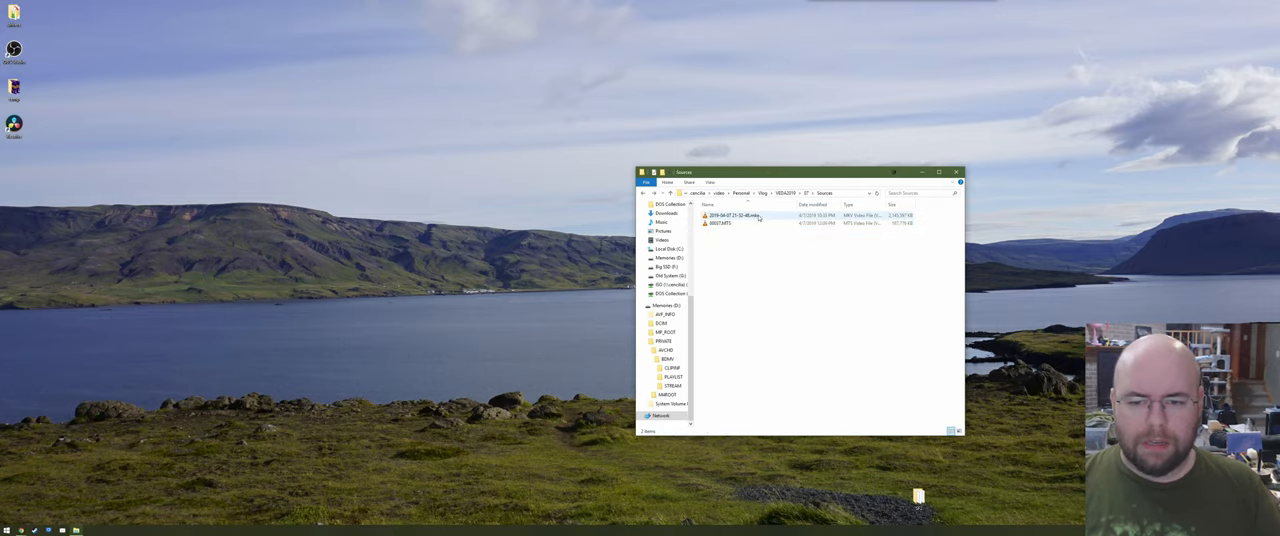
click(740, 216)
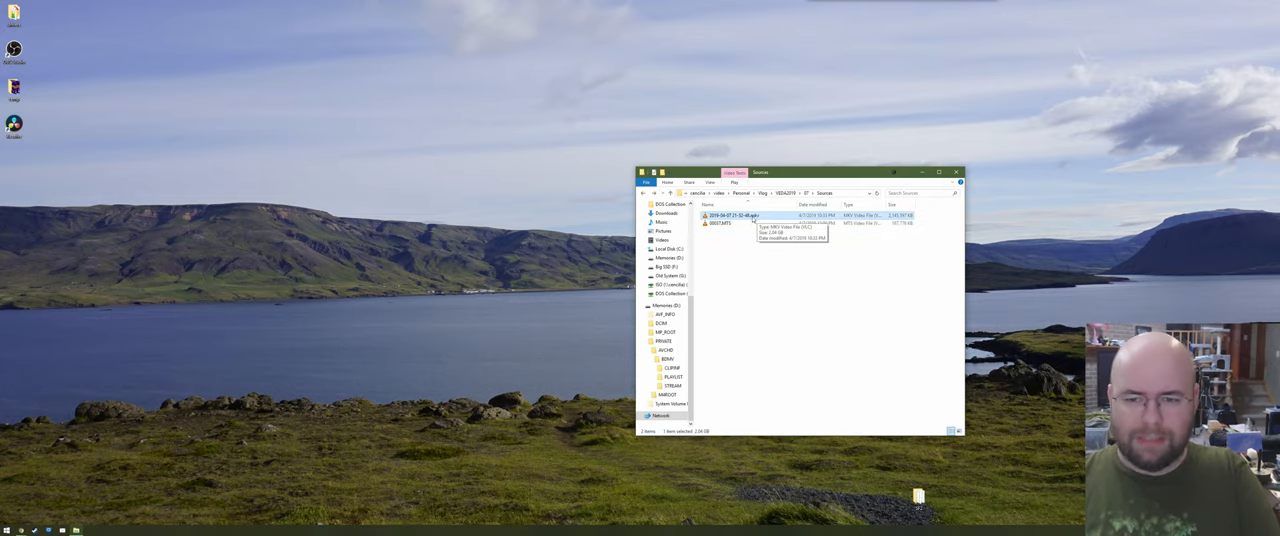
Show the Properties of the recorded video file from its context menu
right_click(730, 216)
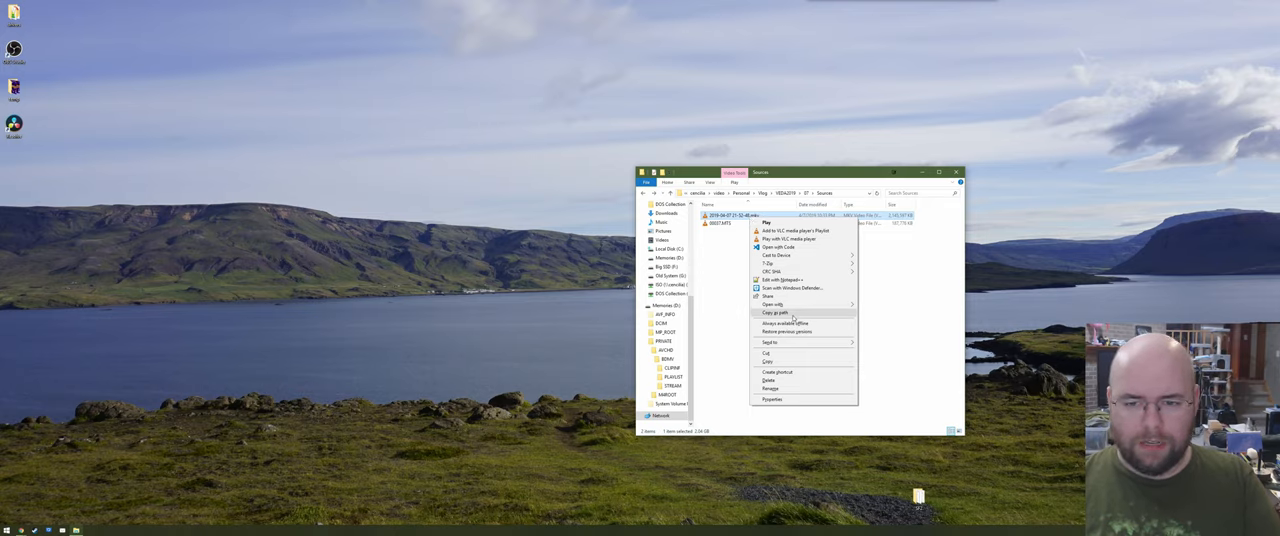
click(772, 400)
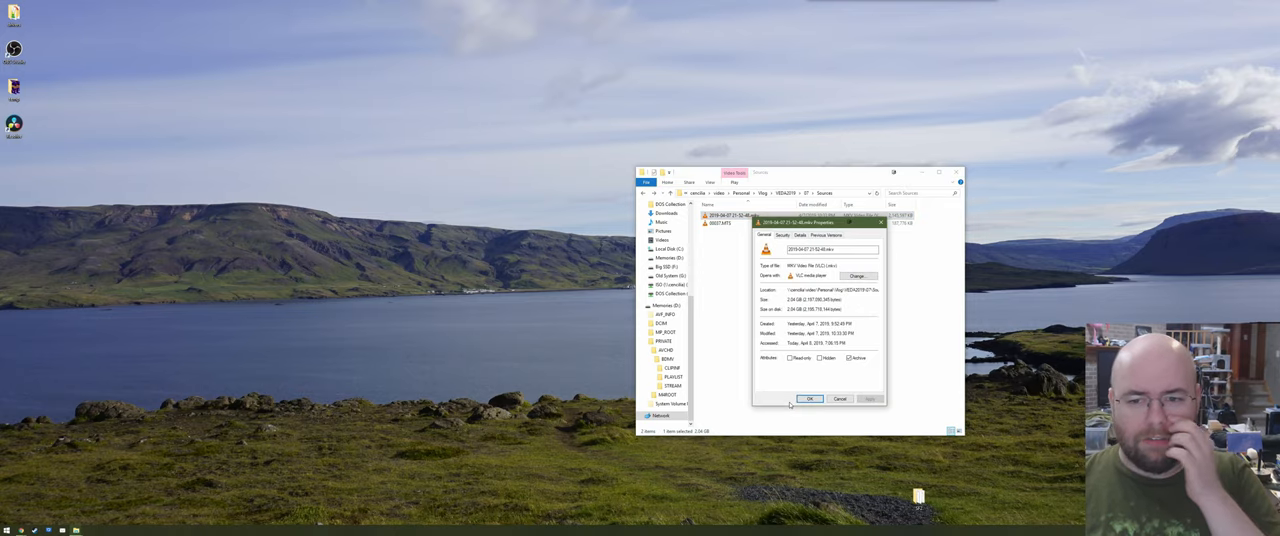
click(810, 400)
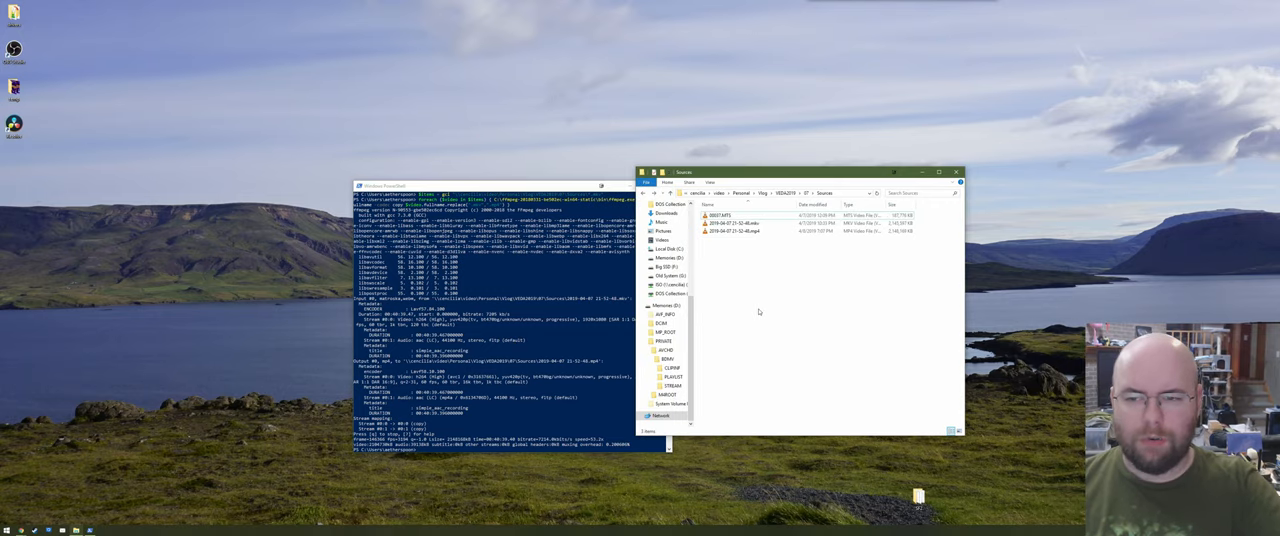
Bring the recordings folder forward and reorder its listing to compare the converted file with the original
click(760, 222)
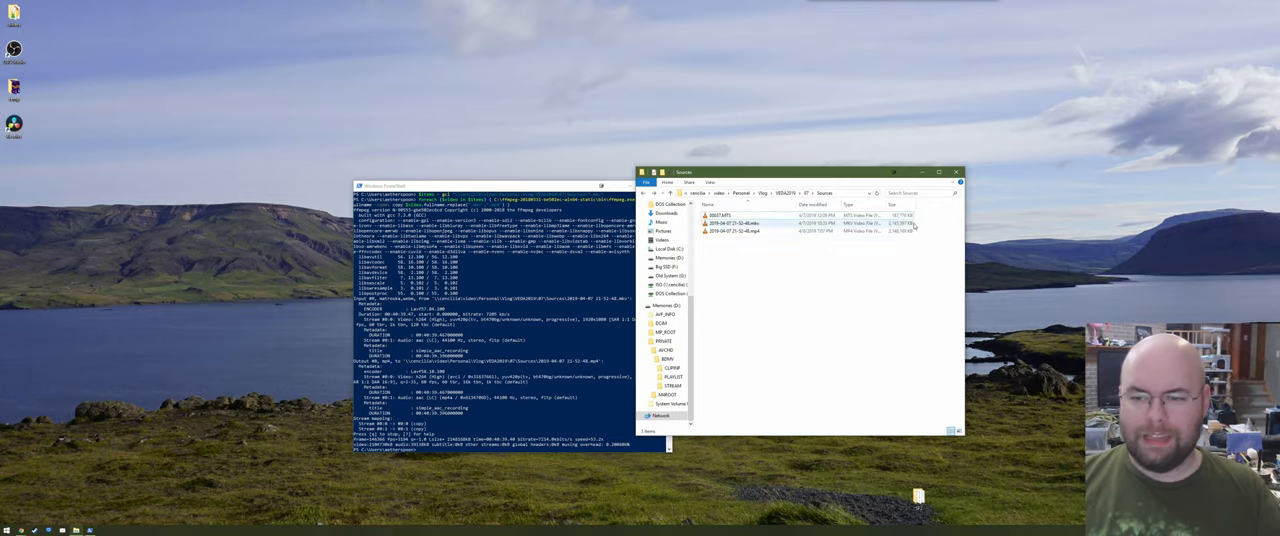
click(760, 230)
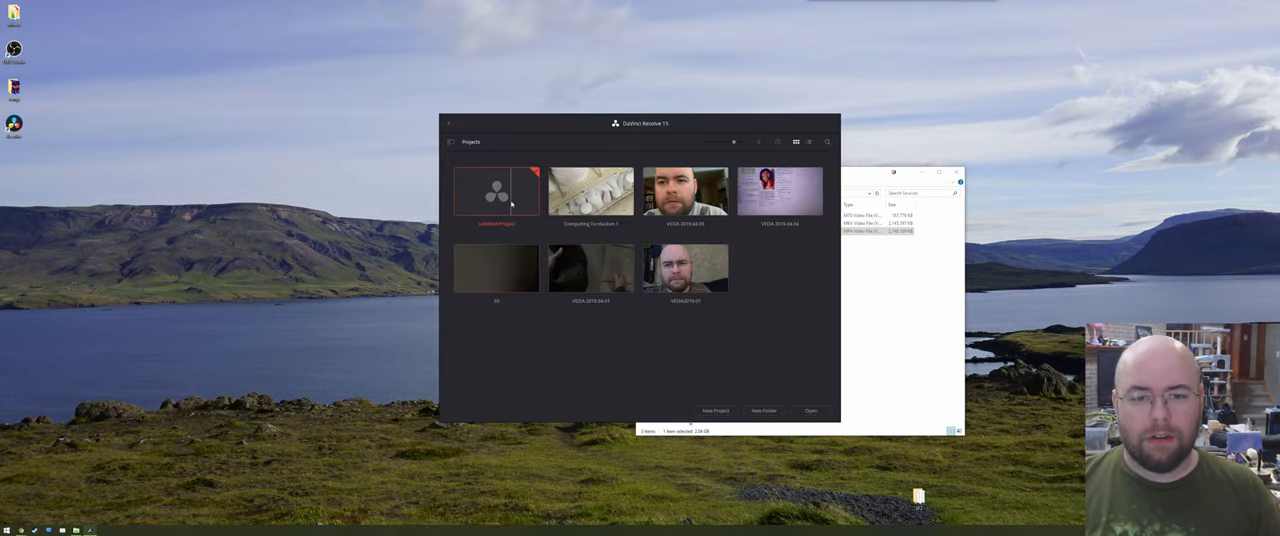
Create a new DaVinci Resolve project named VEDA
click(716, 410)
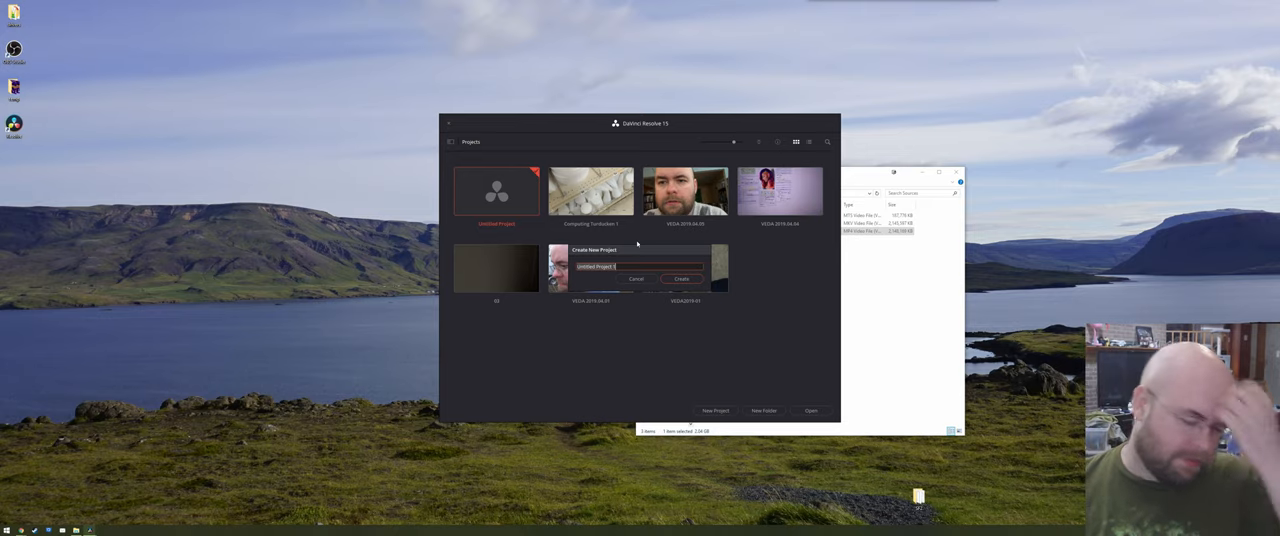
text(VEDA 2019.04.07)
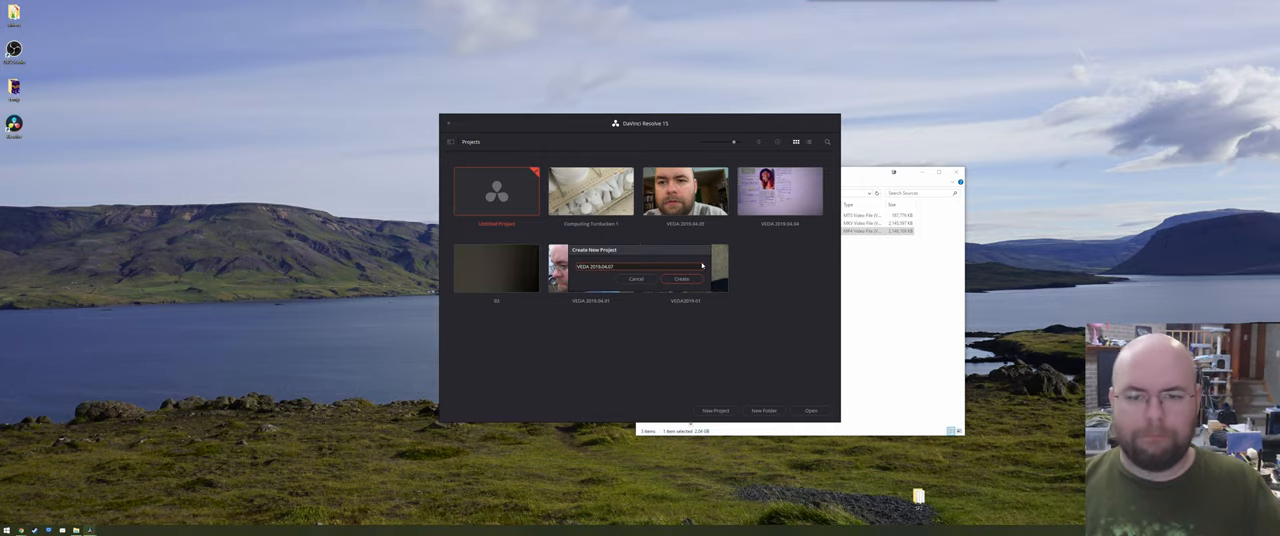
click(680, 280)
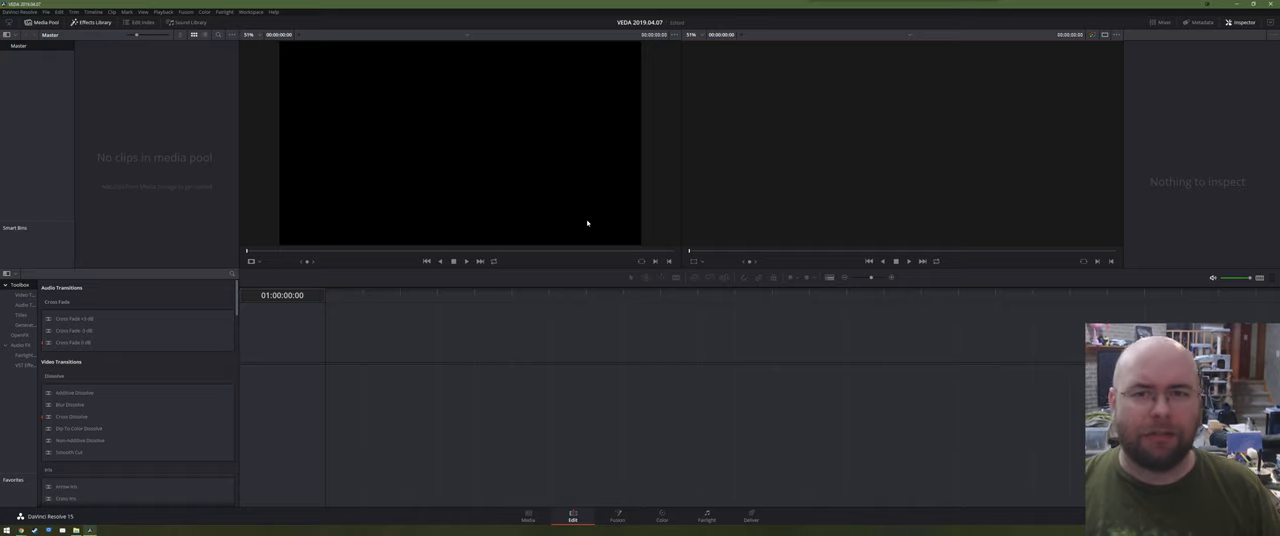
mouse_move(404, 220)
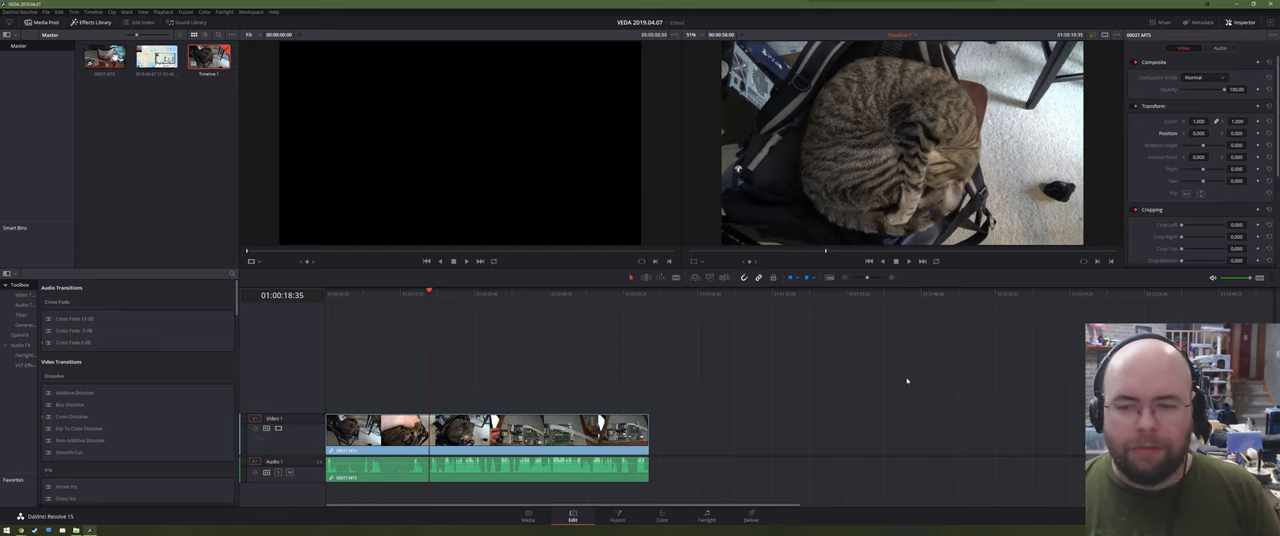
mouse_move(680, 414)
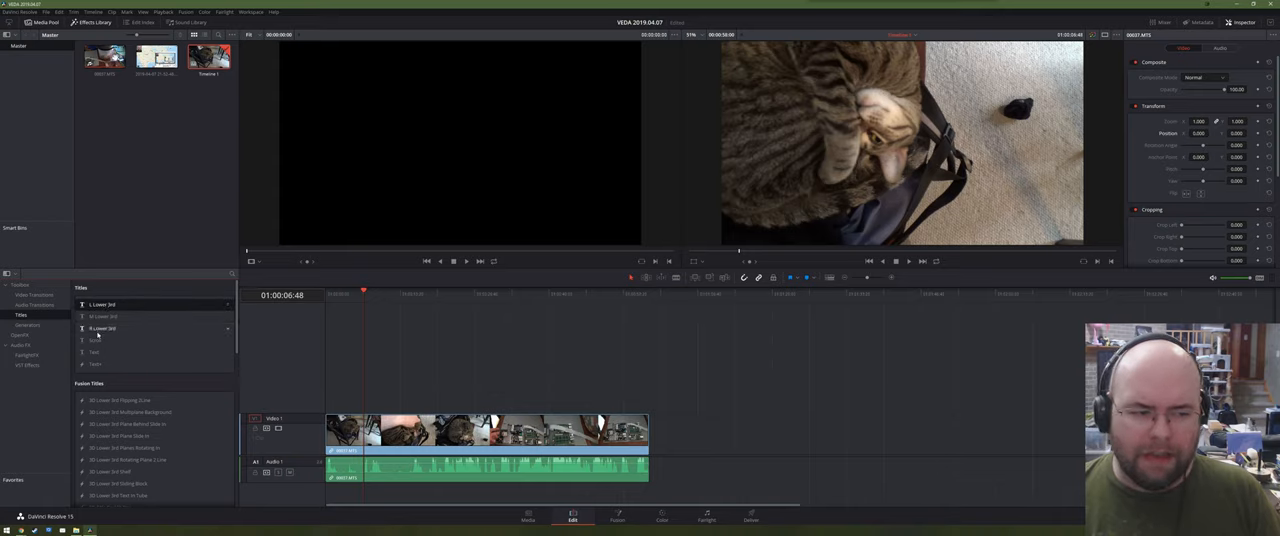
Add a text title over the video's start reading VEDA and give it a different font
drag(104, 328, 376, 390)
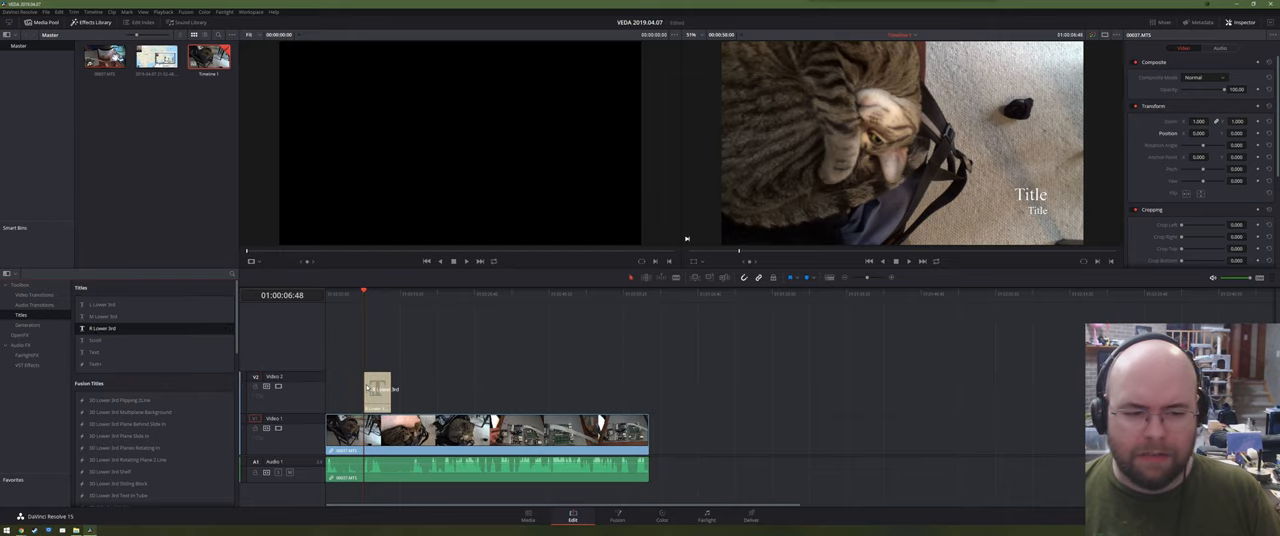
click(376, 388)
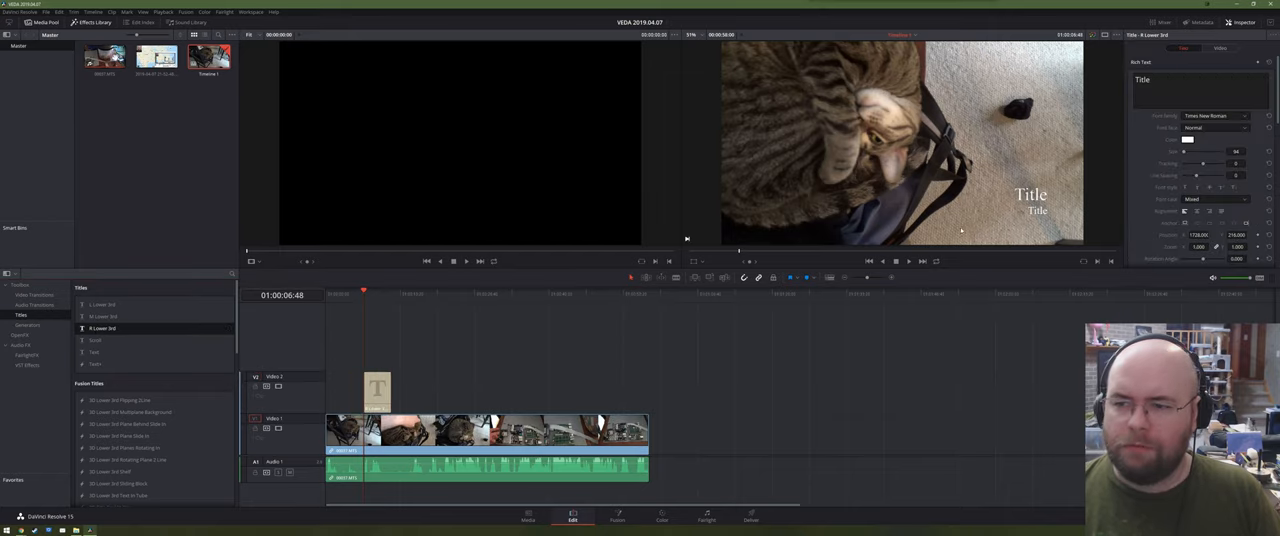
click(1200, 90)
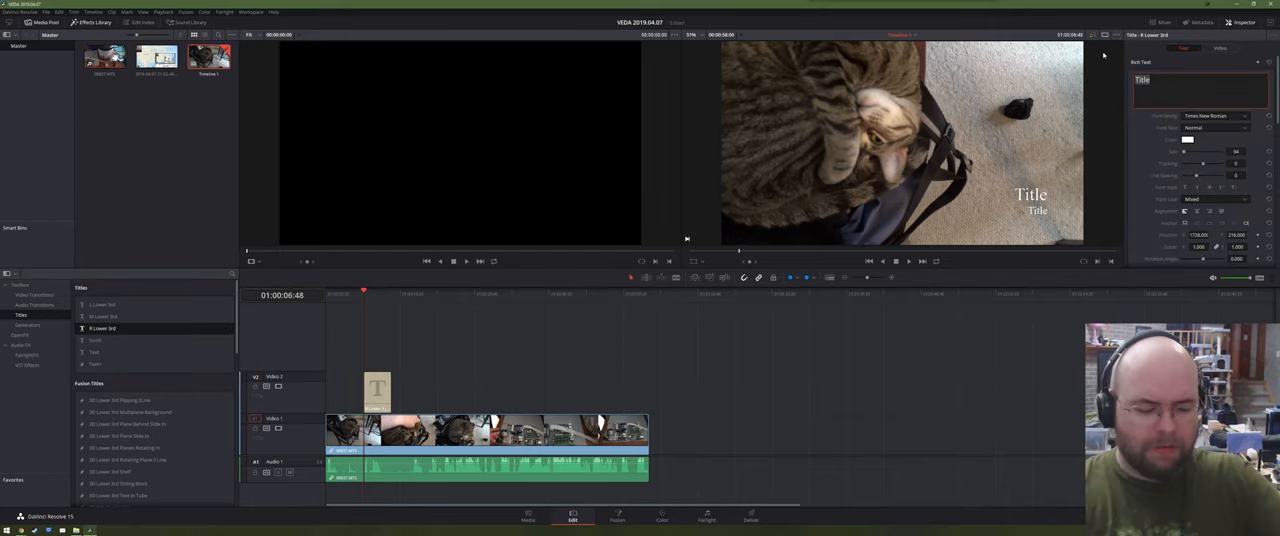
text(VEDA 2019.04.07)
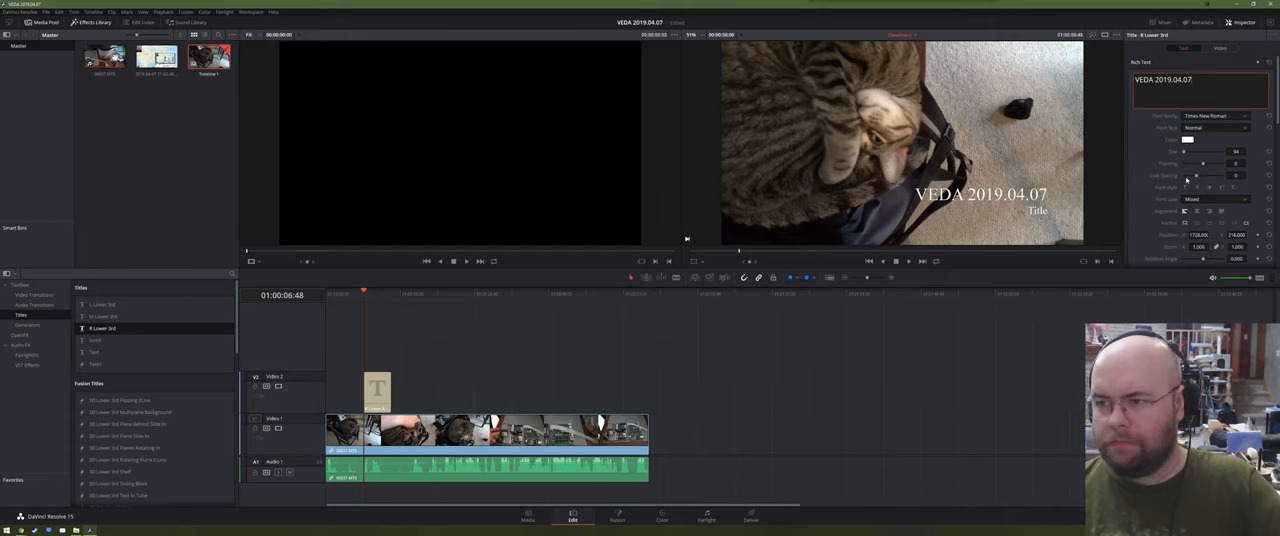
click(1216, 116)
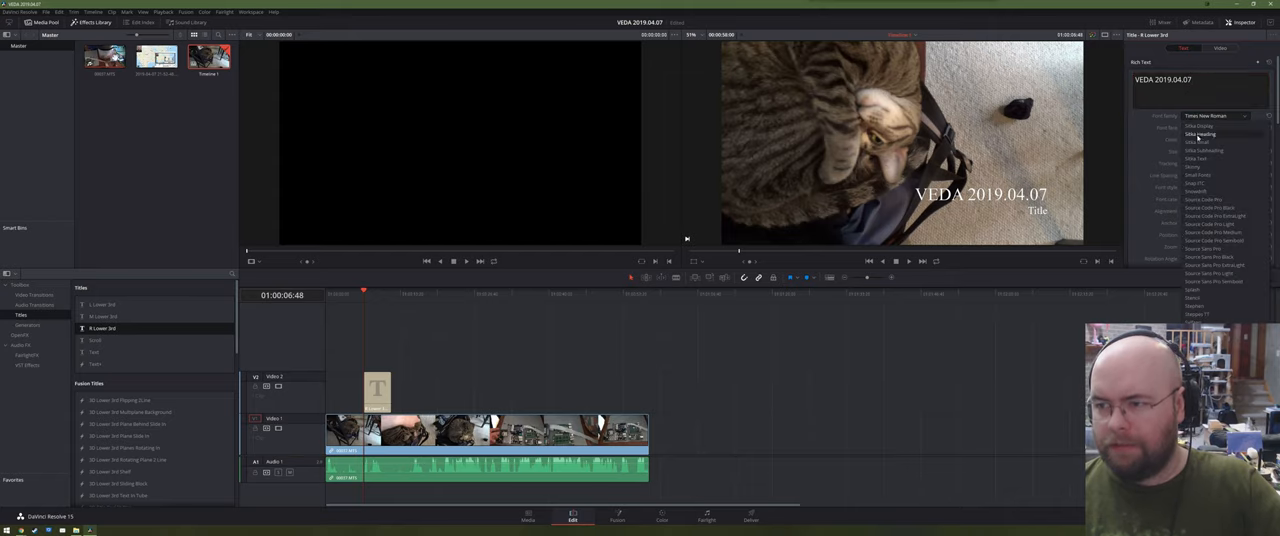
click(1200, 132)
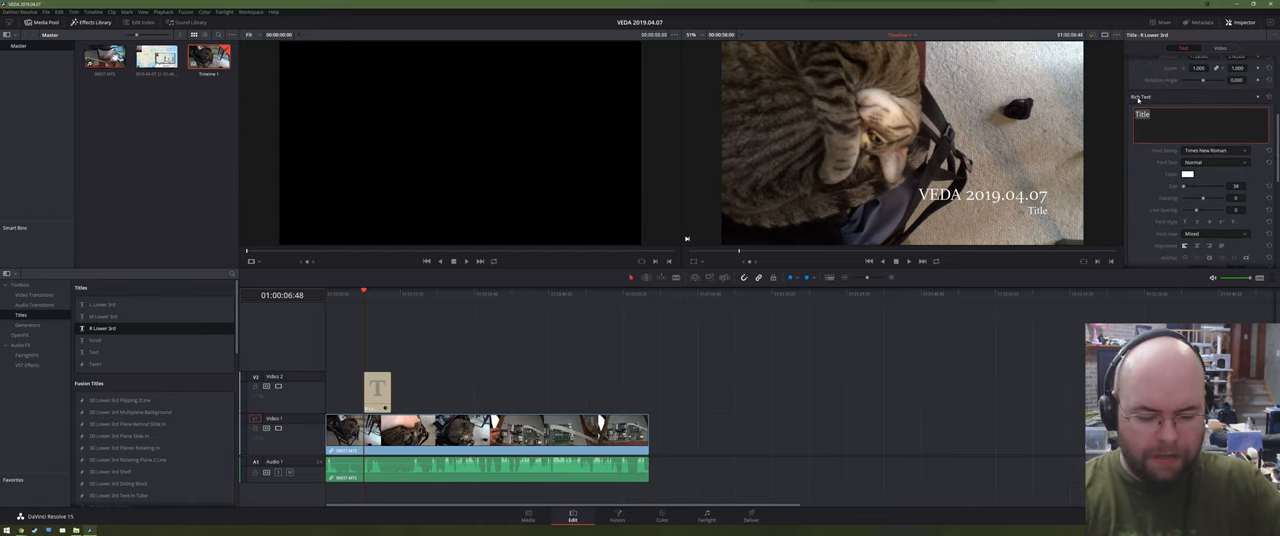
Replace the placeholder subtitle with 'Places I Grew Up' and commit it
text(Places I)
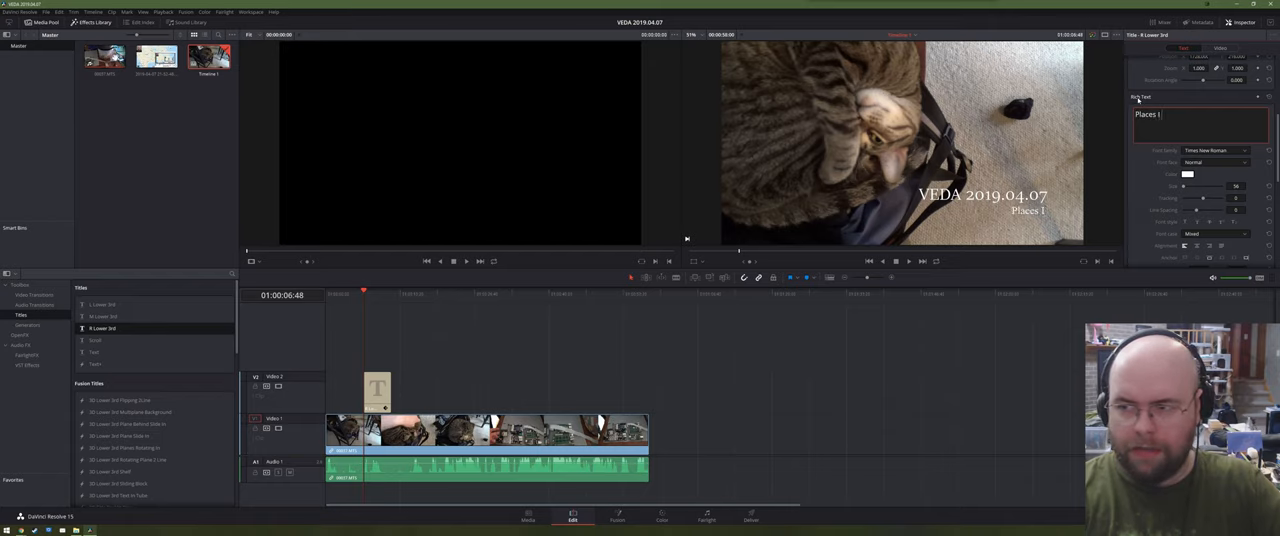
text(grew)
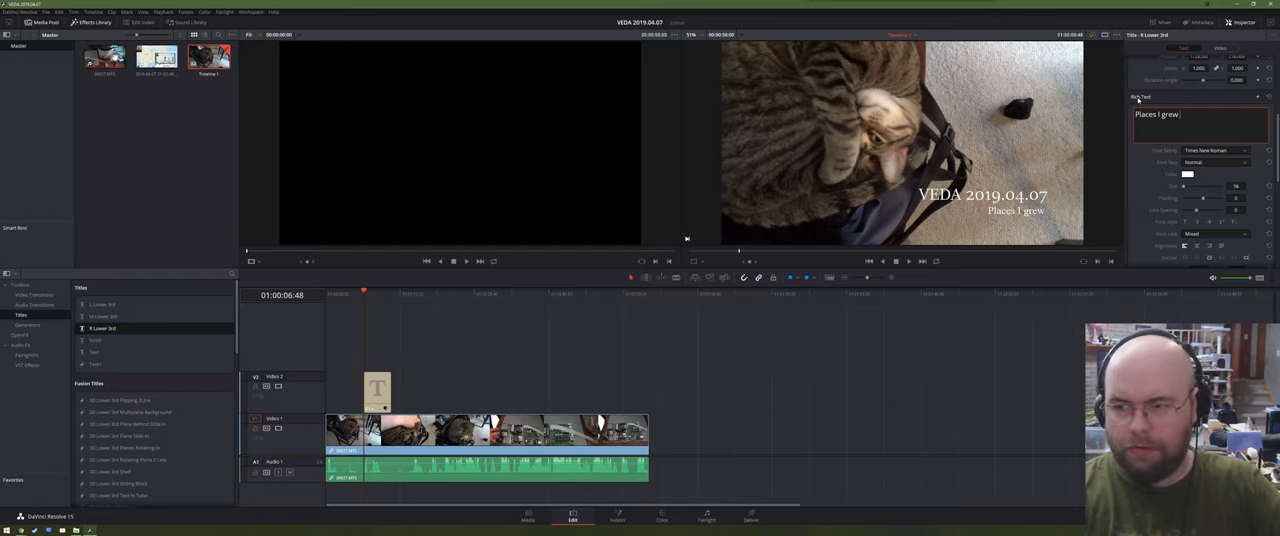
text(u)
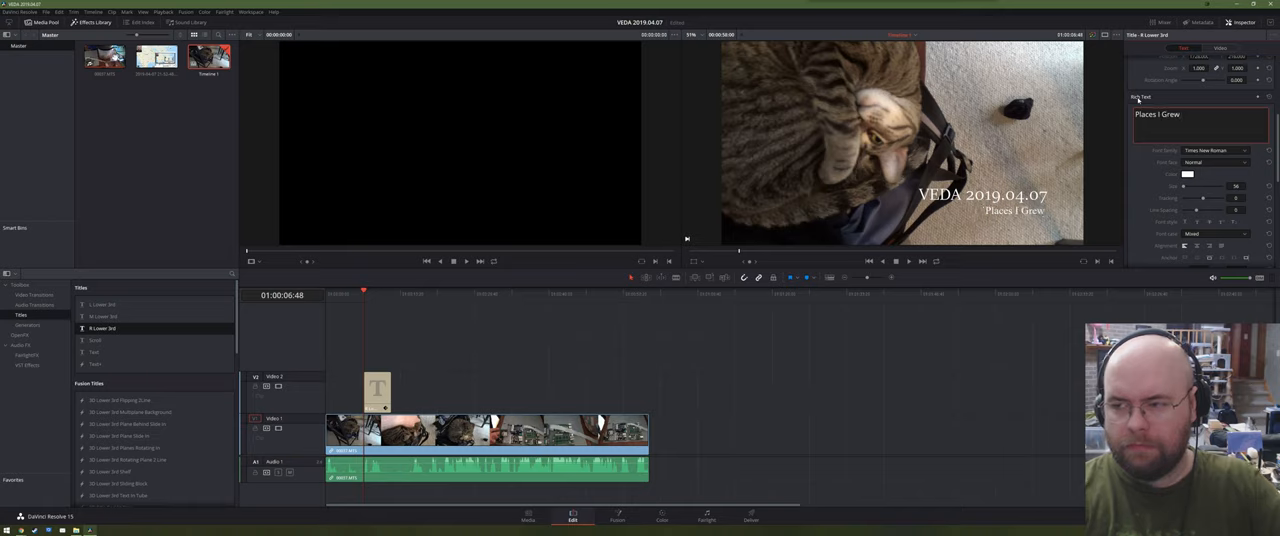
text(Up)
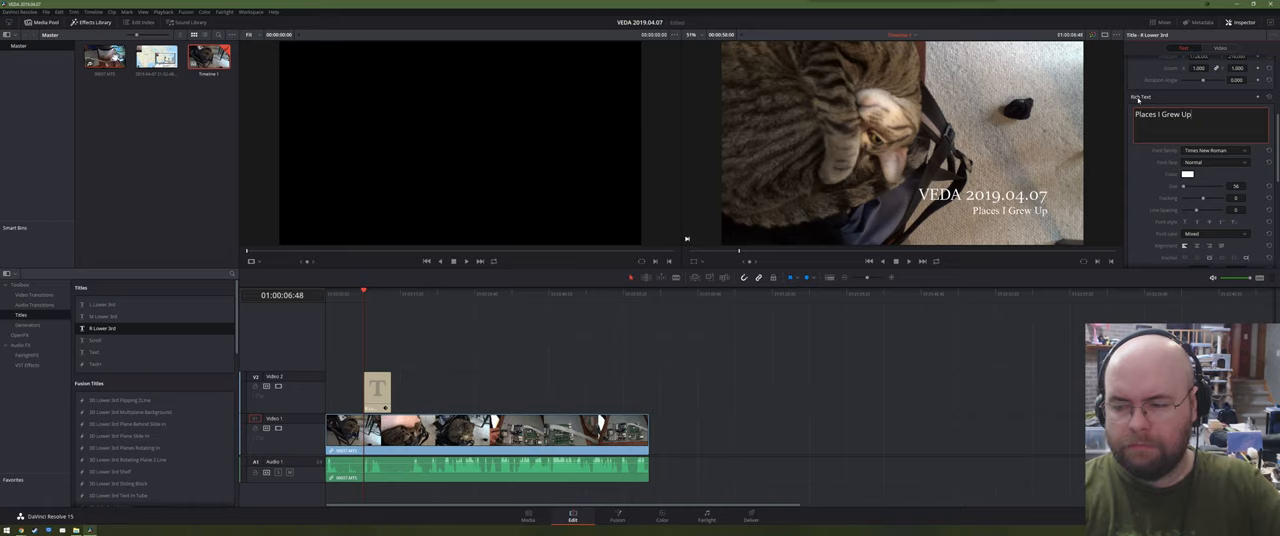
click(1216, 150)
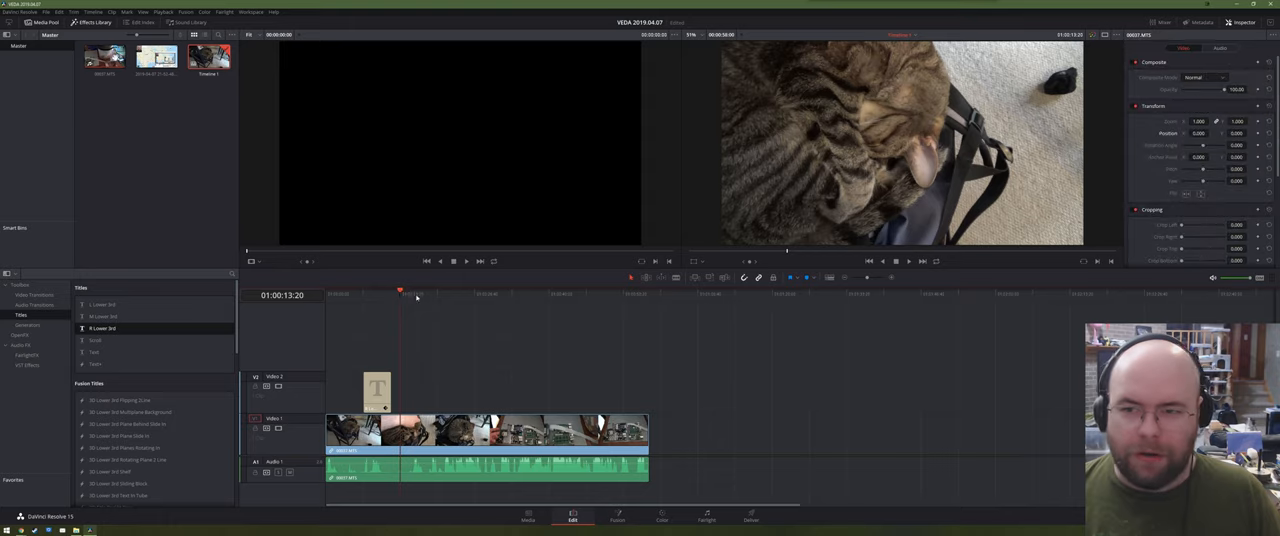
click(440, 292)
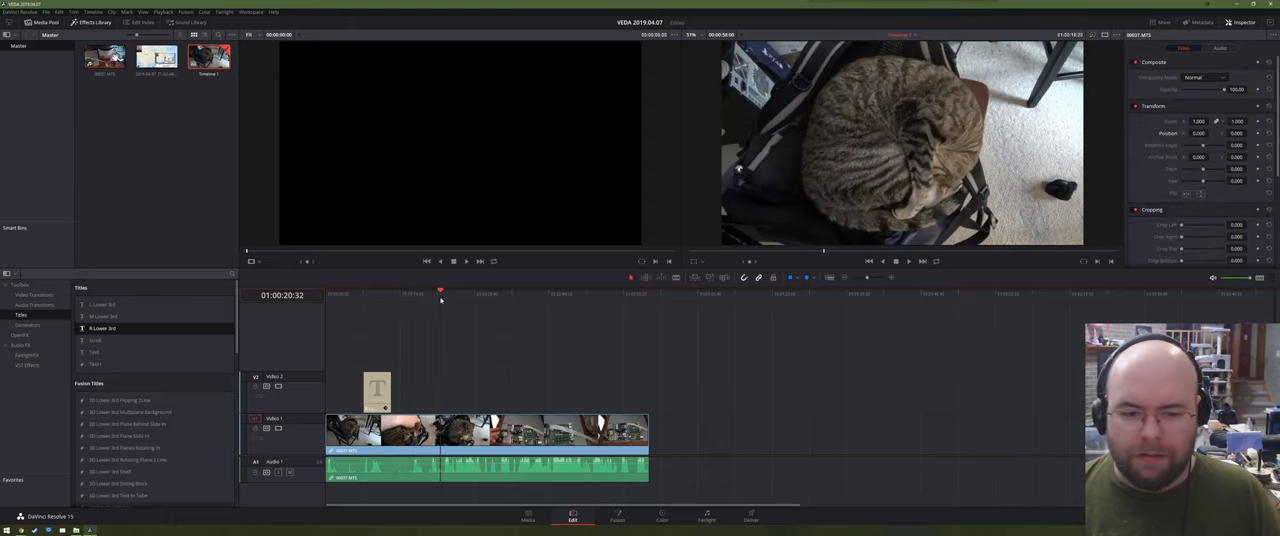
click(460, 292)
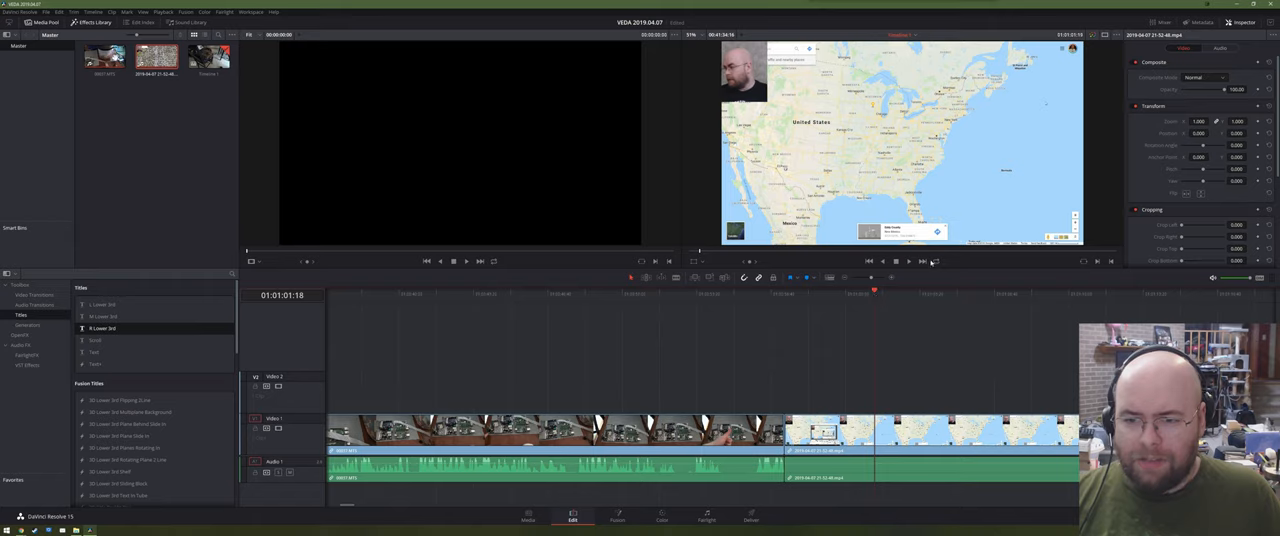
click(896, 260)
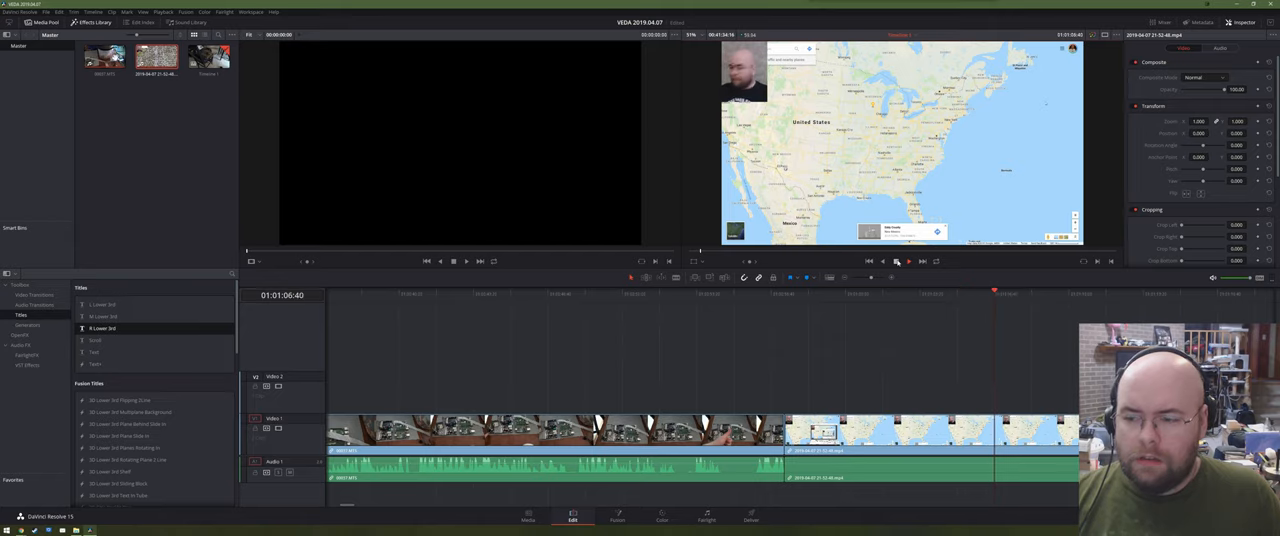
click(908, 260)
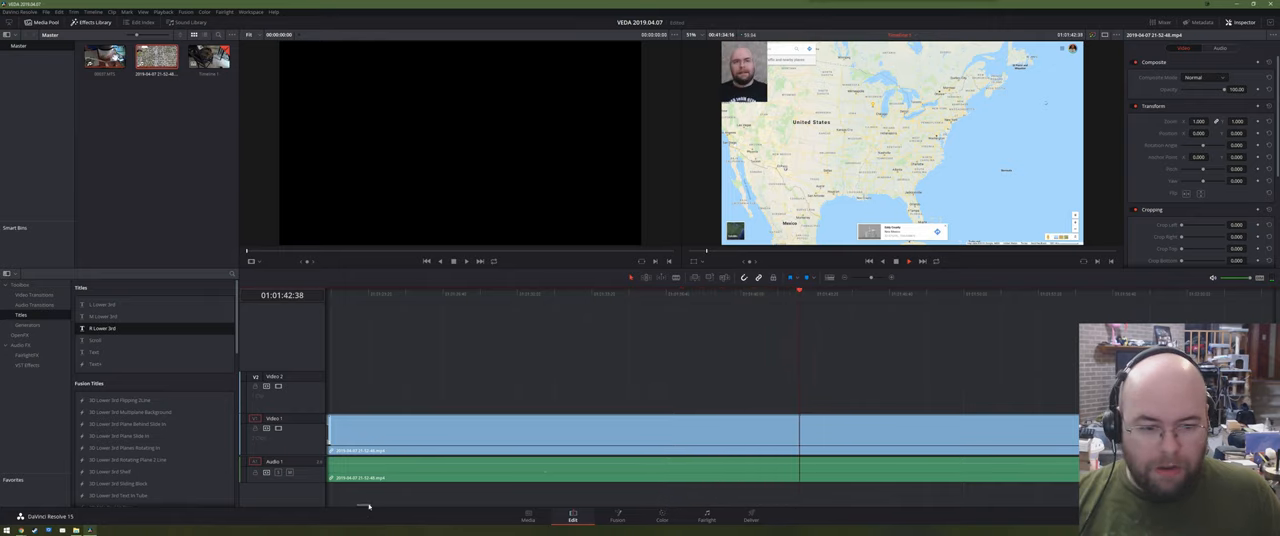
Place the aerial map clip with its webcam inset on the timeline and review it in the viewer
click(844, 292)
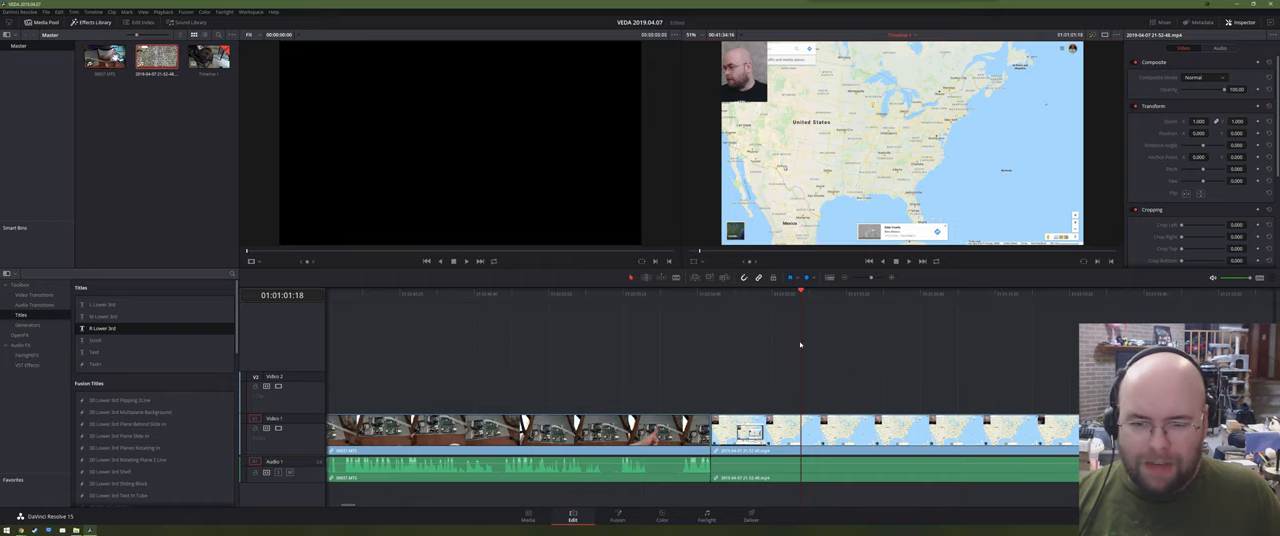
mouse_move(896, 262)
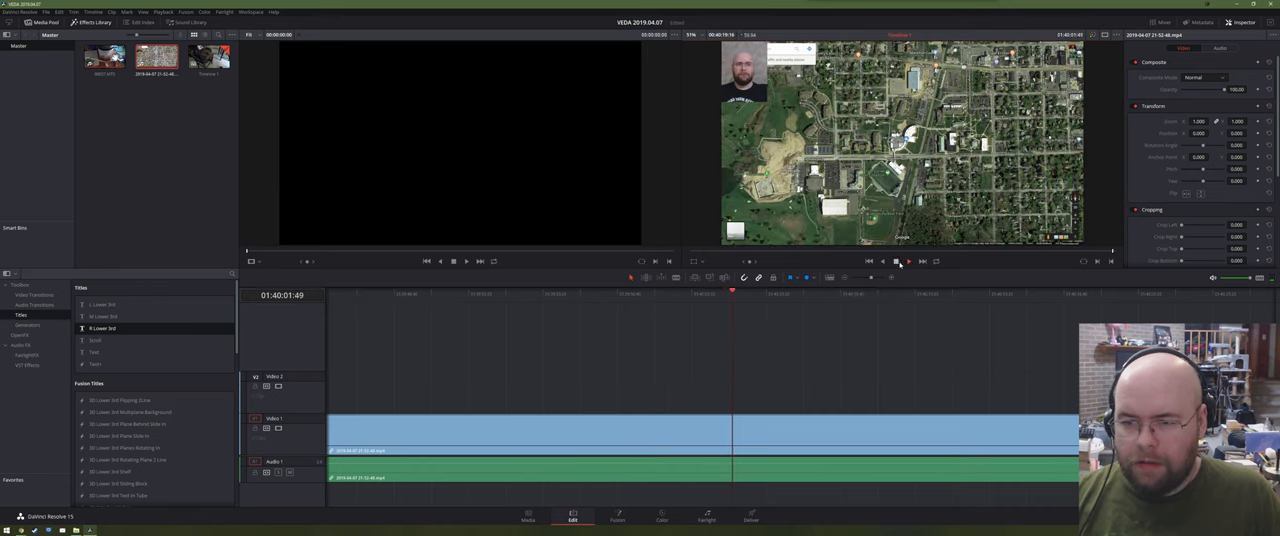
Show filmstrip thumbnails of the aerial footage on the timeline's video track
click(896, 260)
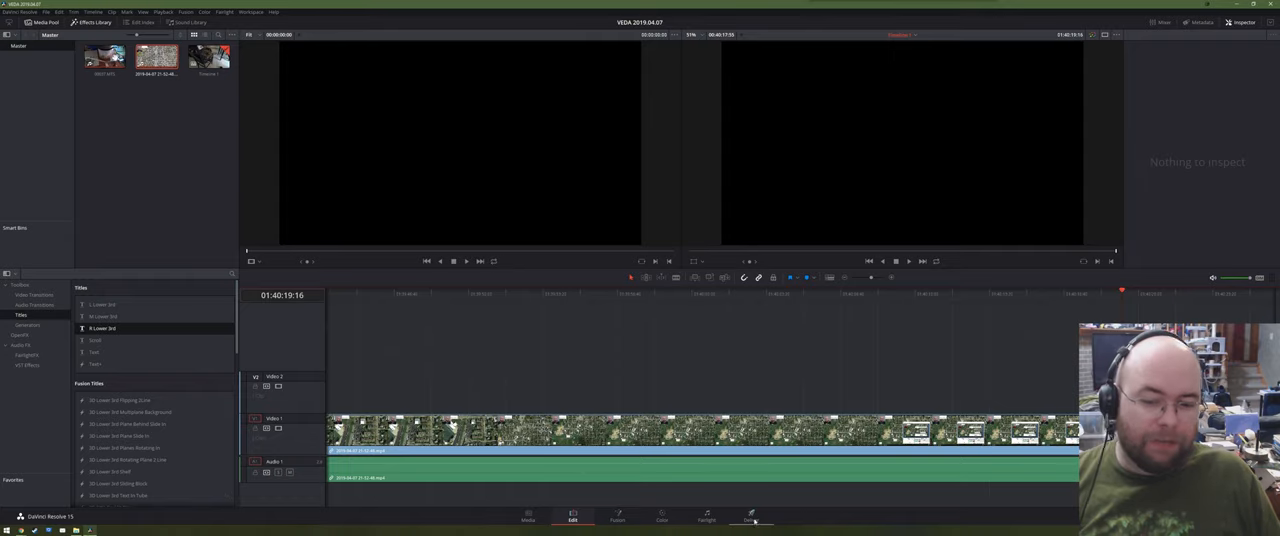
Switch to the Deliver page and choose the YouTube render preset
click(752, 516)
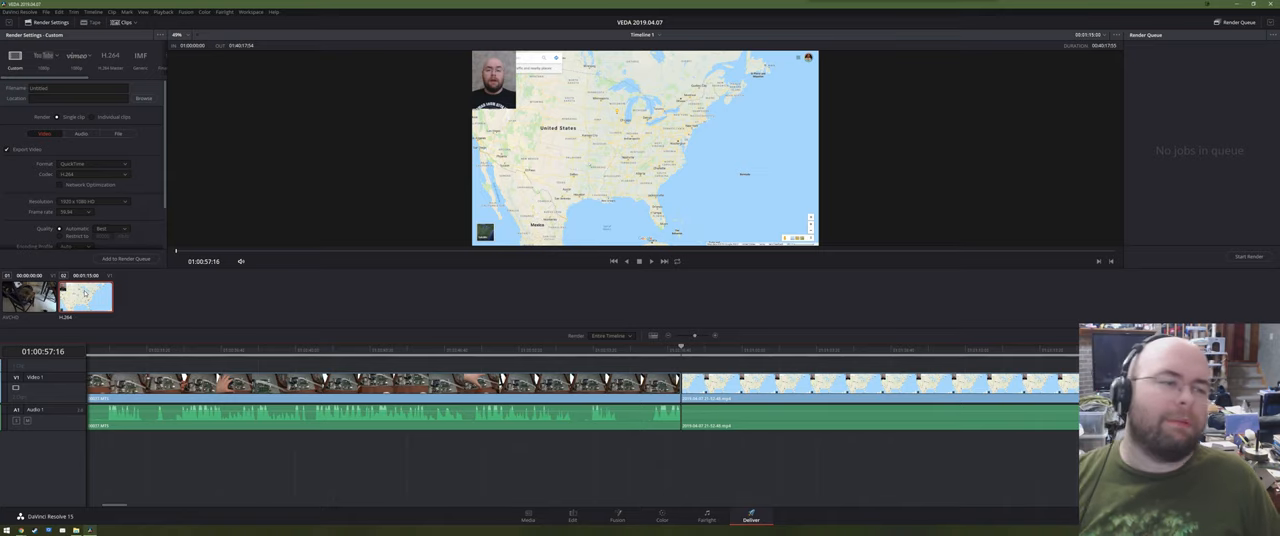
click(44, 58)
text(VEDA 2019.04.07 - Where I grew up)
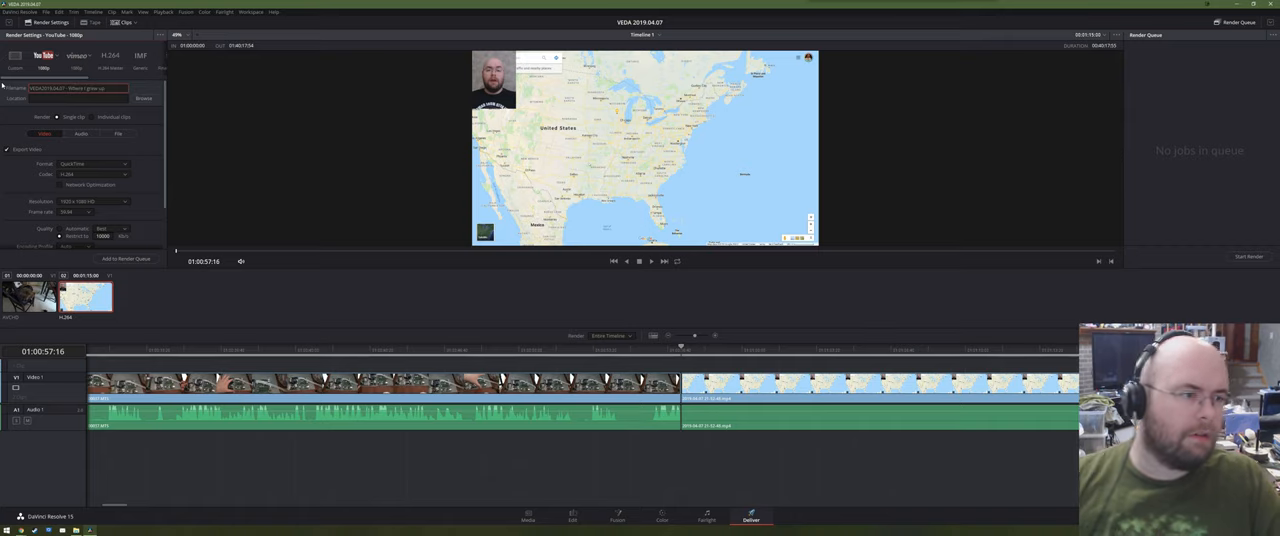
Set the render output location to the project folder
click(144, 98)
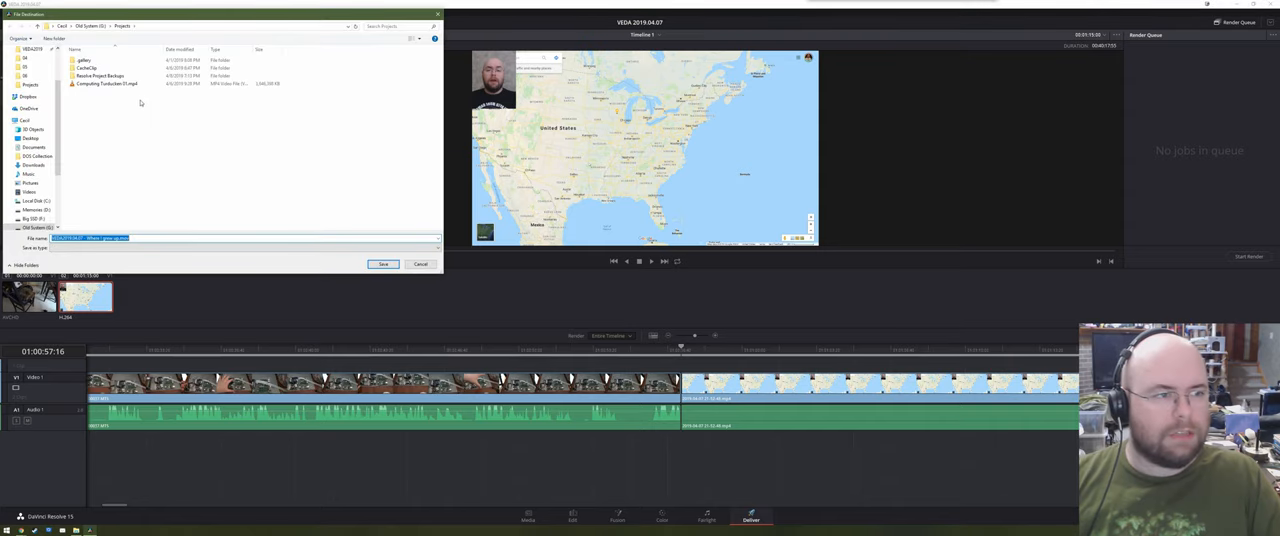
click(104, 84)
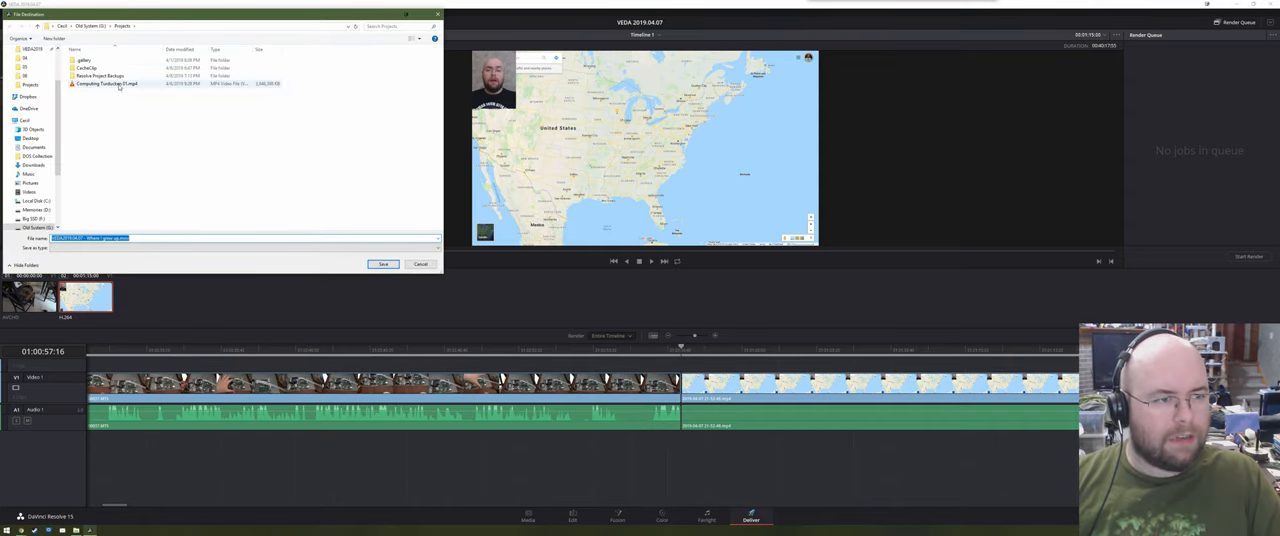
right_click(104, 84)
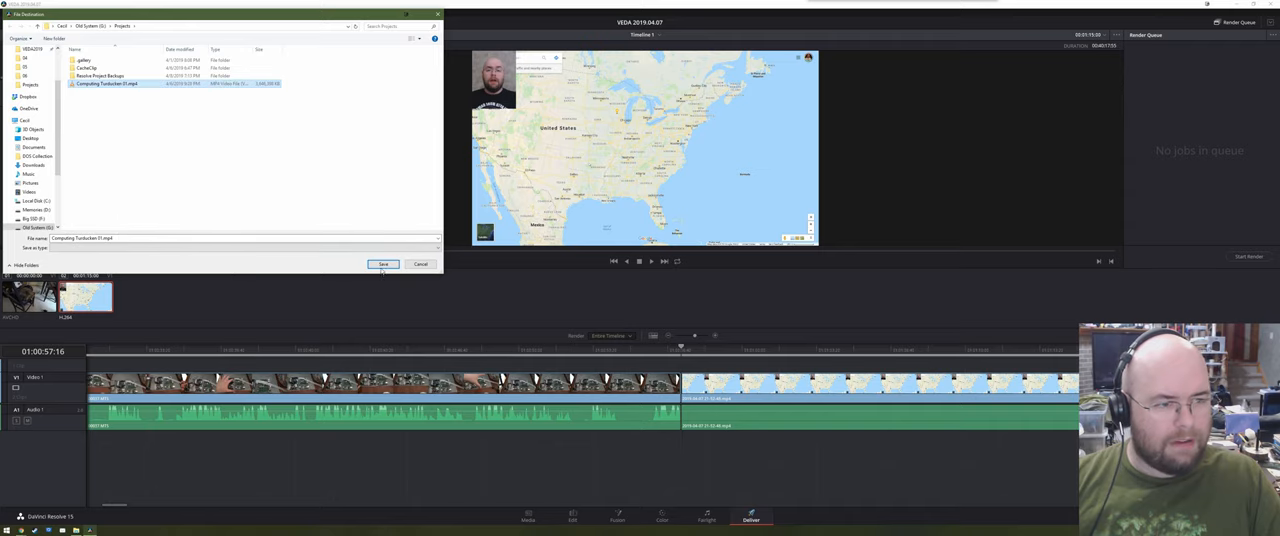
click(384, 264)
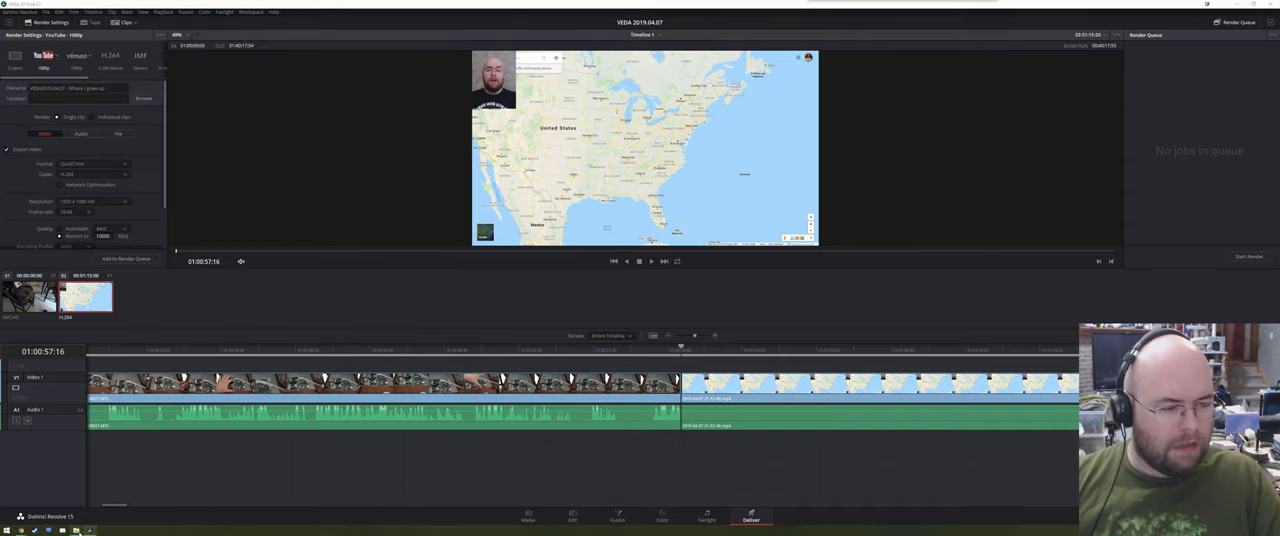
In File Explorer, enter the destination folder on the network share and start copying the file there
click(144, 98)
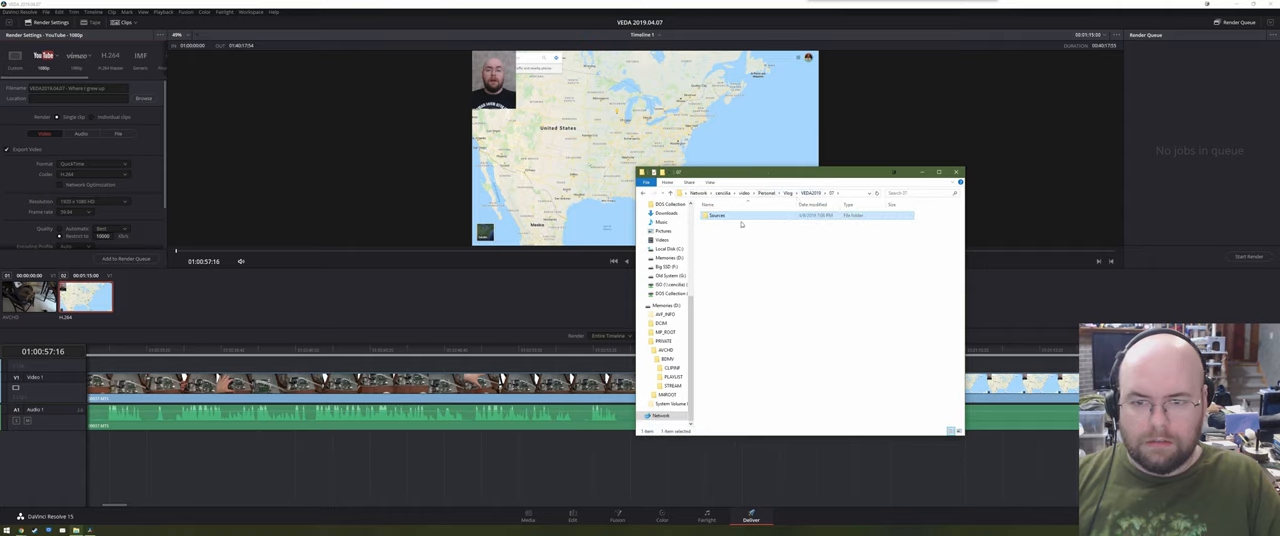
double_click(716, 216)
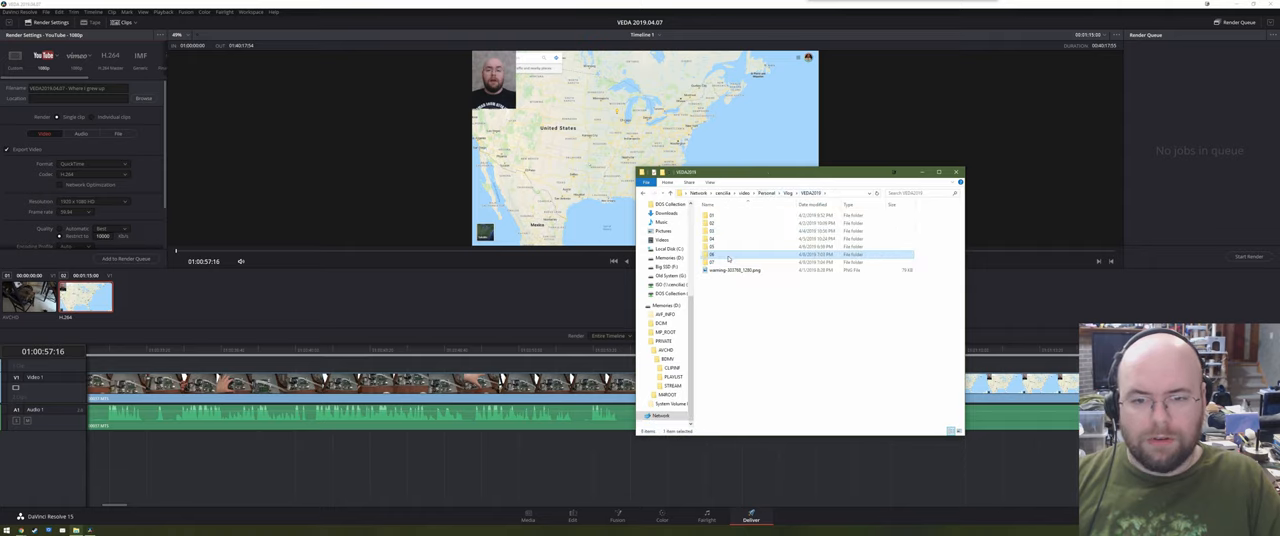
double_click(712, 254)
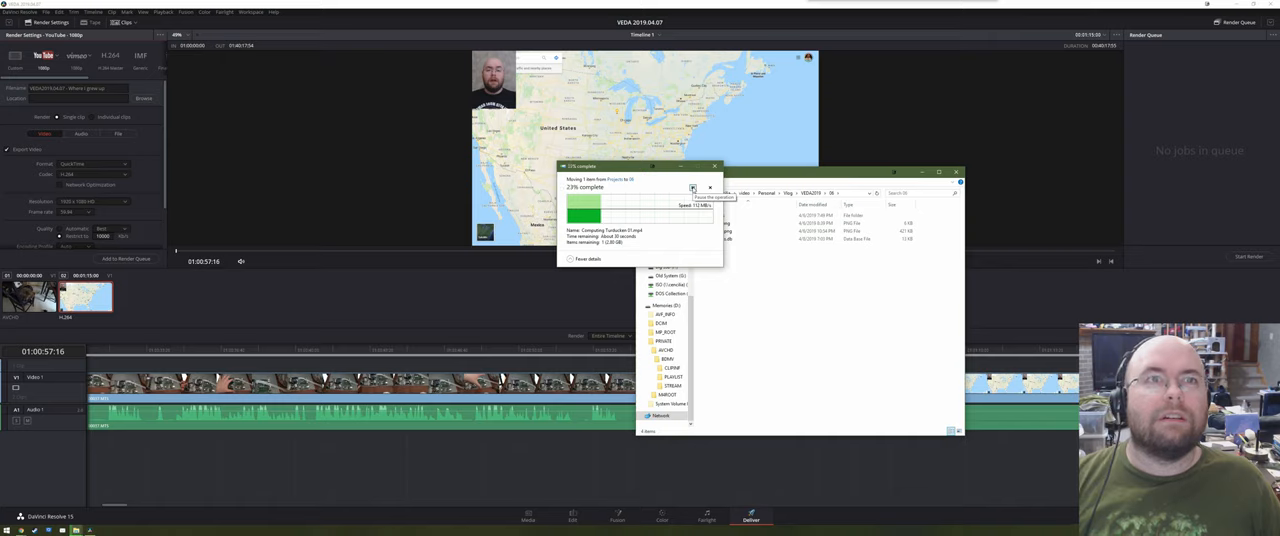
click(692, 188)
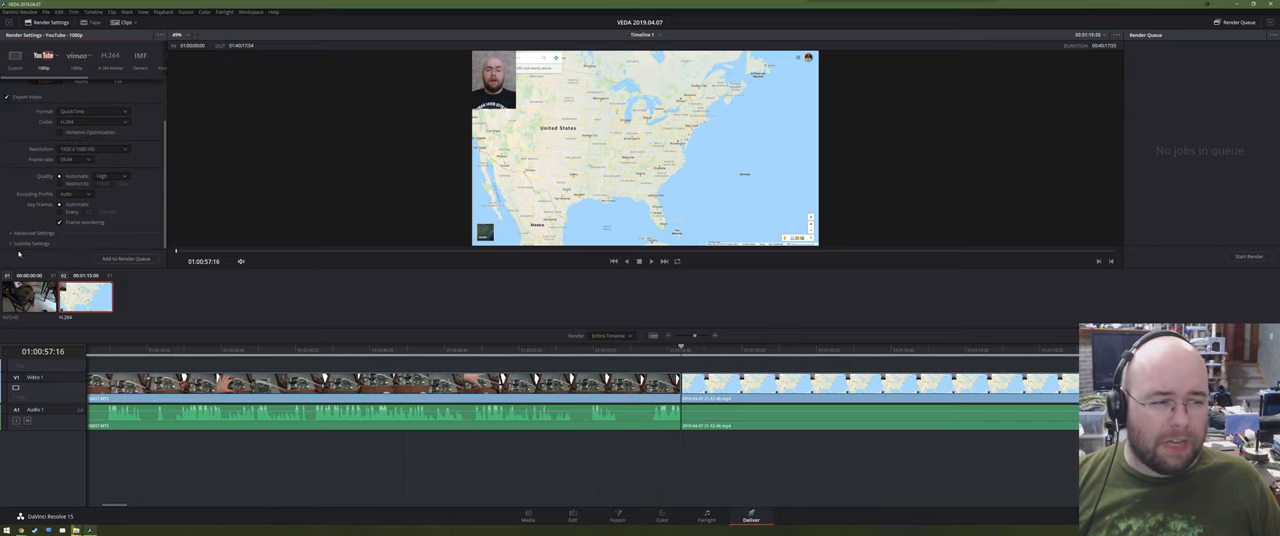
Review the YouTube preset's render settings, expanding another settings group, with the queue still empty
click(32, 232)
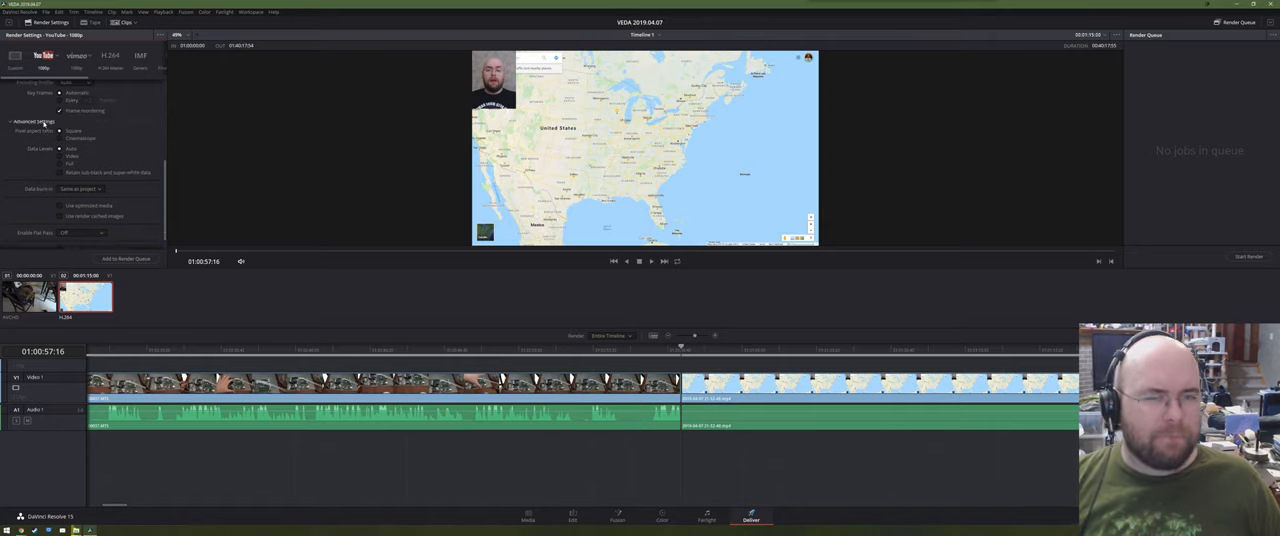
click(34, 120)
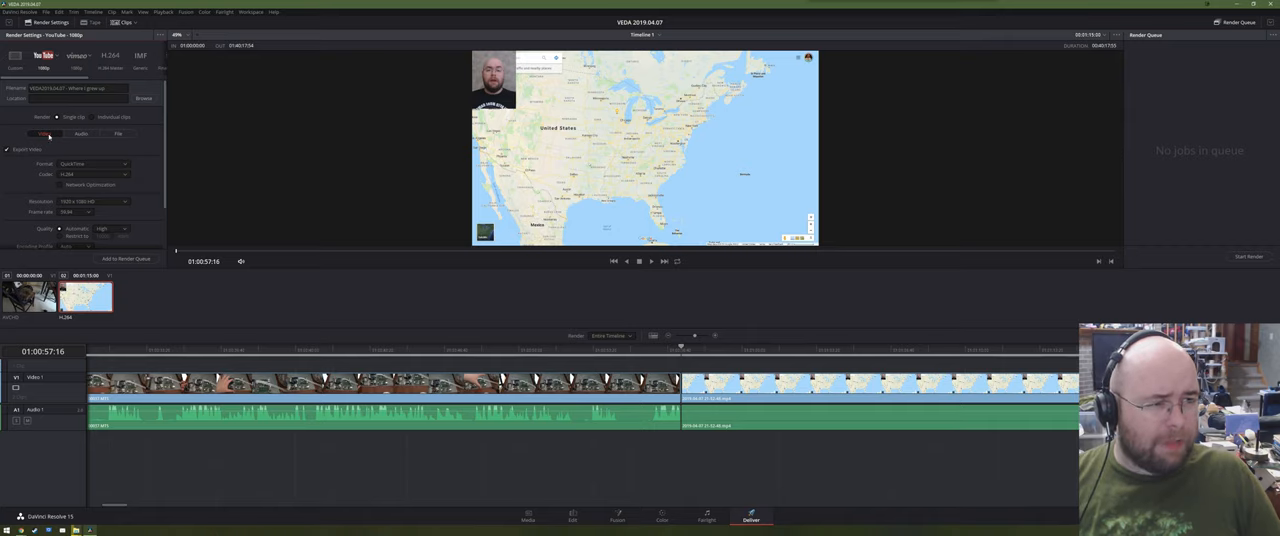
Adjust the render format, video setting and output file naming options for the YouTube render
click(44, 132)
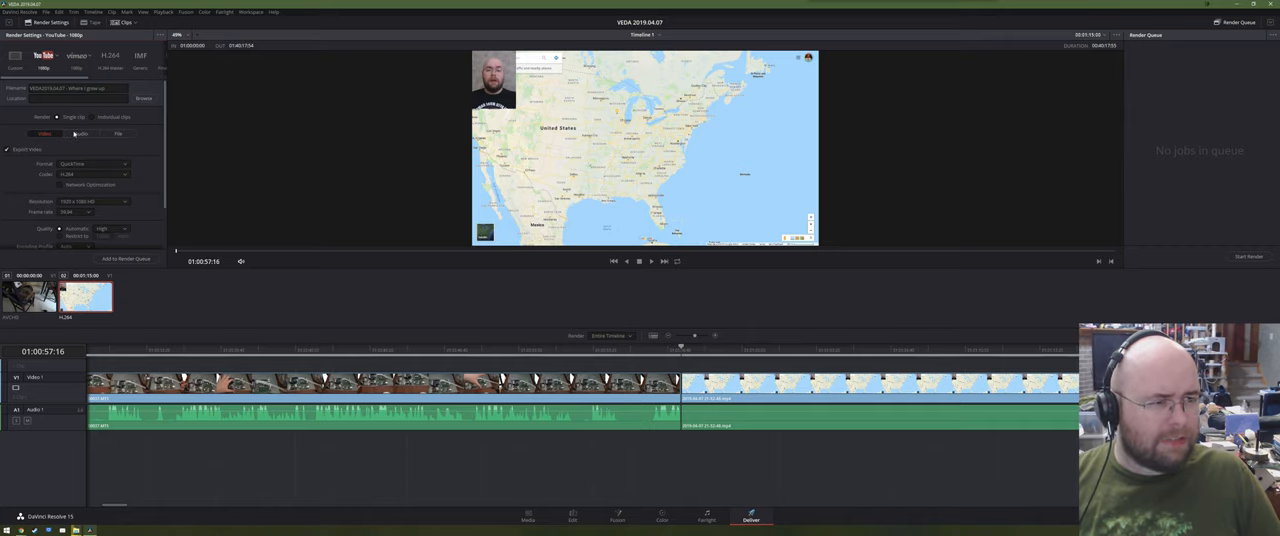
click(80, 132)
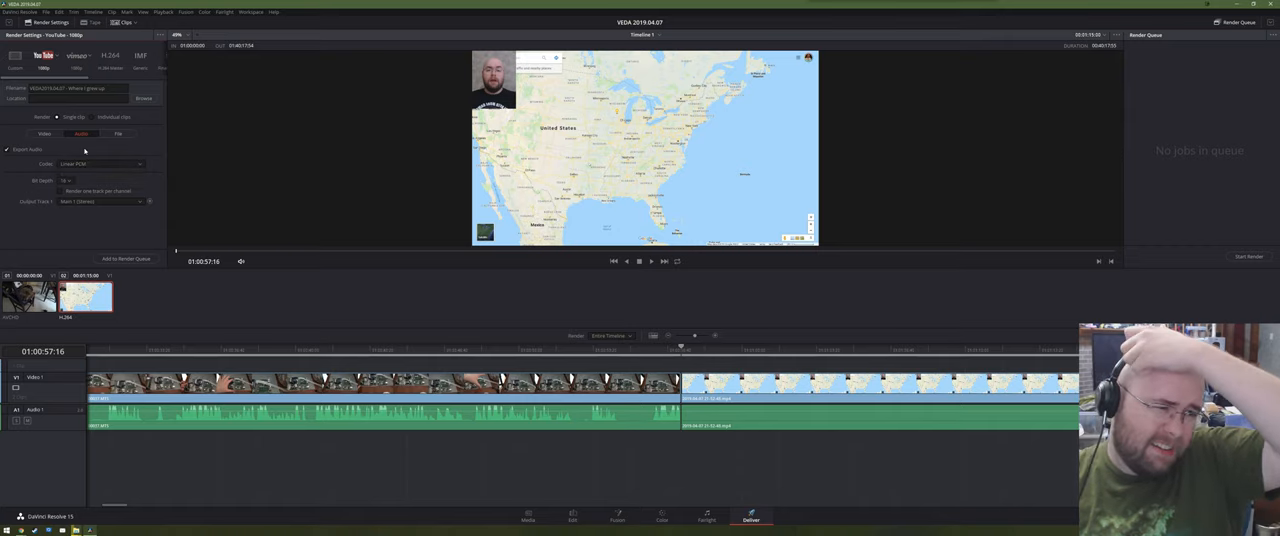
click(64, 180)
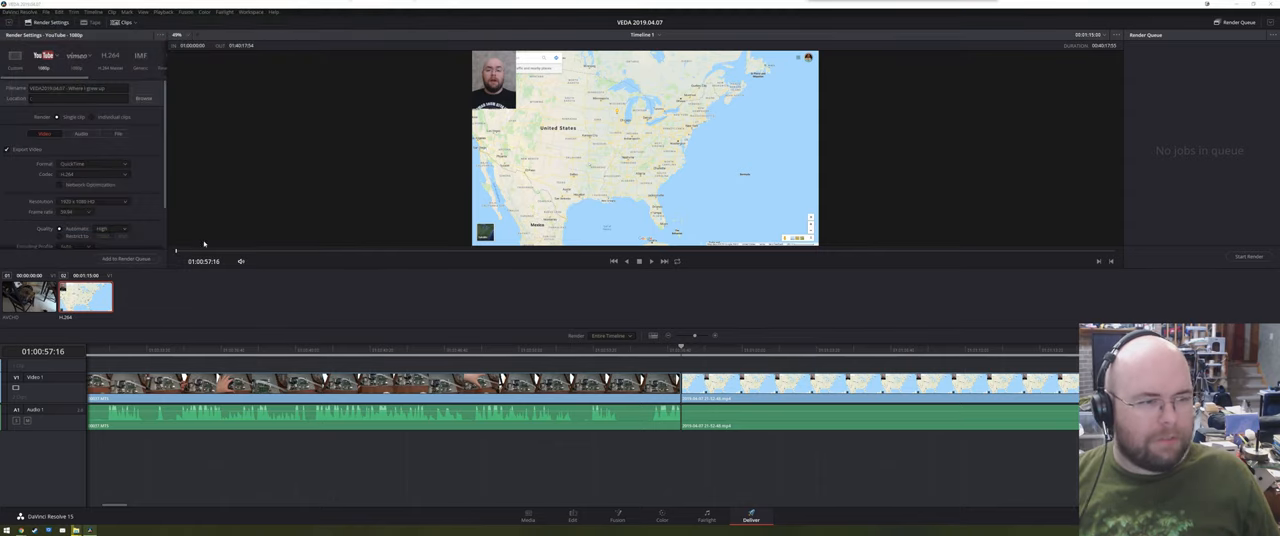
click(96, 164)
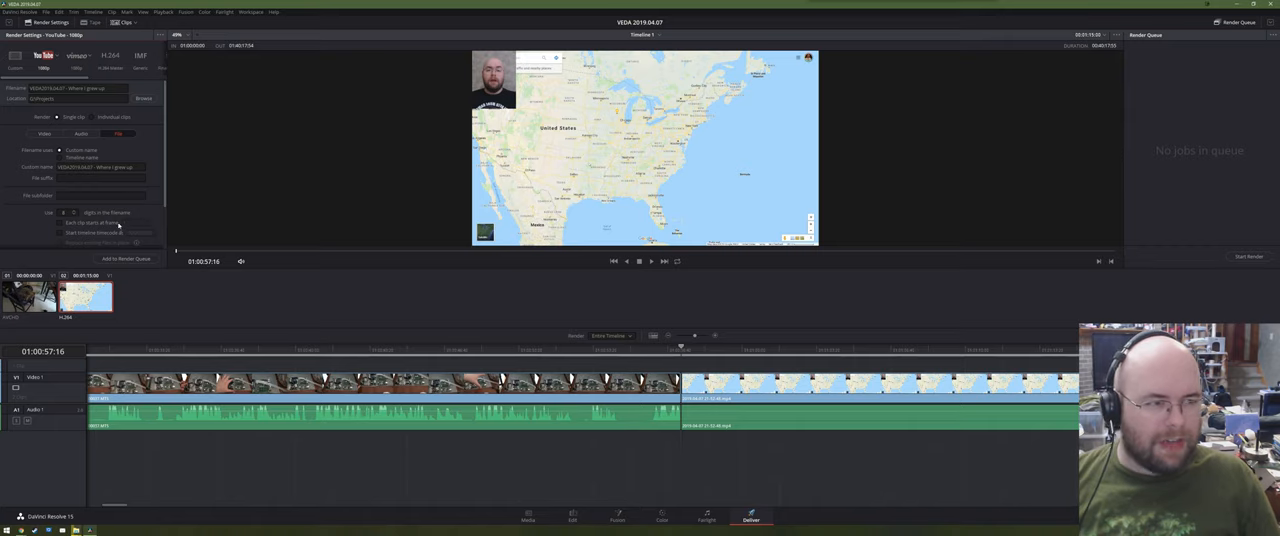
click(44, 132)
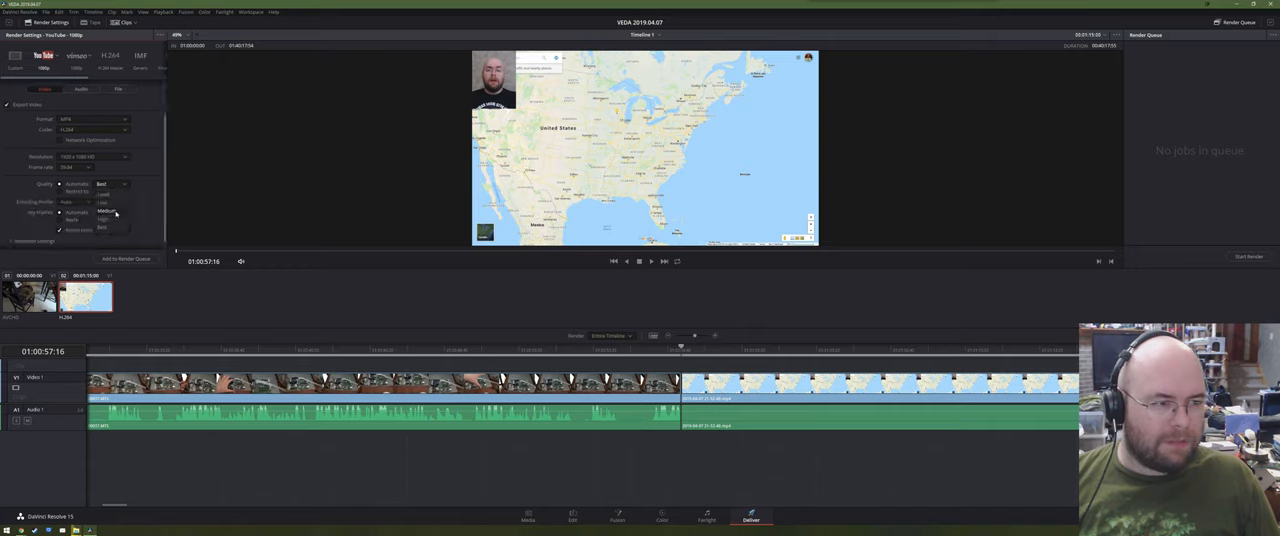
click(118, 88)
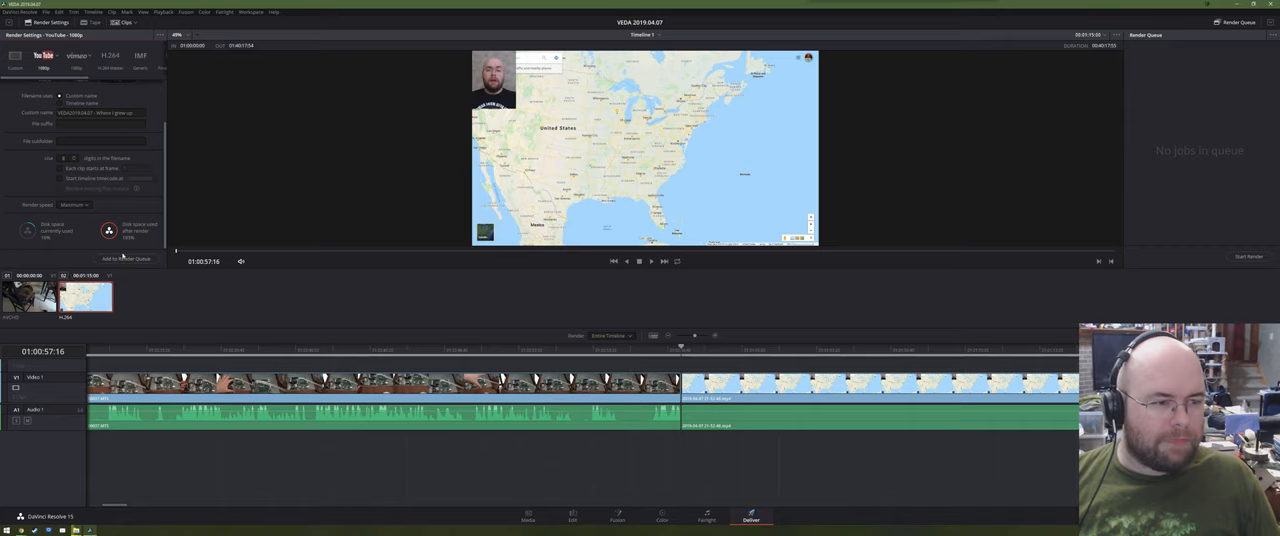
click(124, 258)
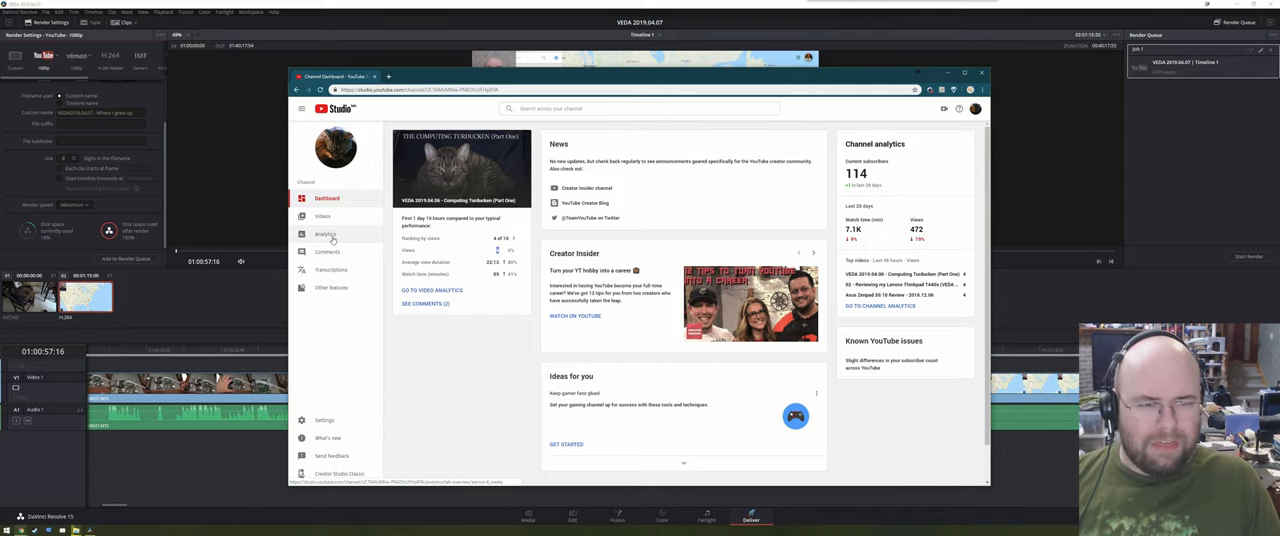
click(324, 234)
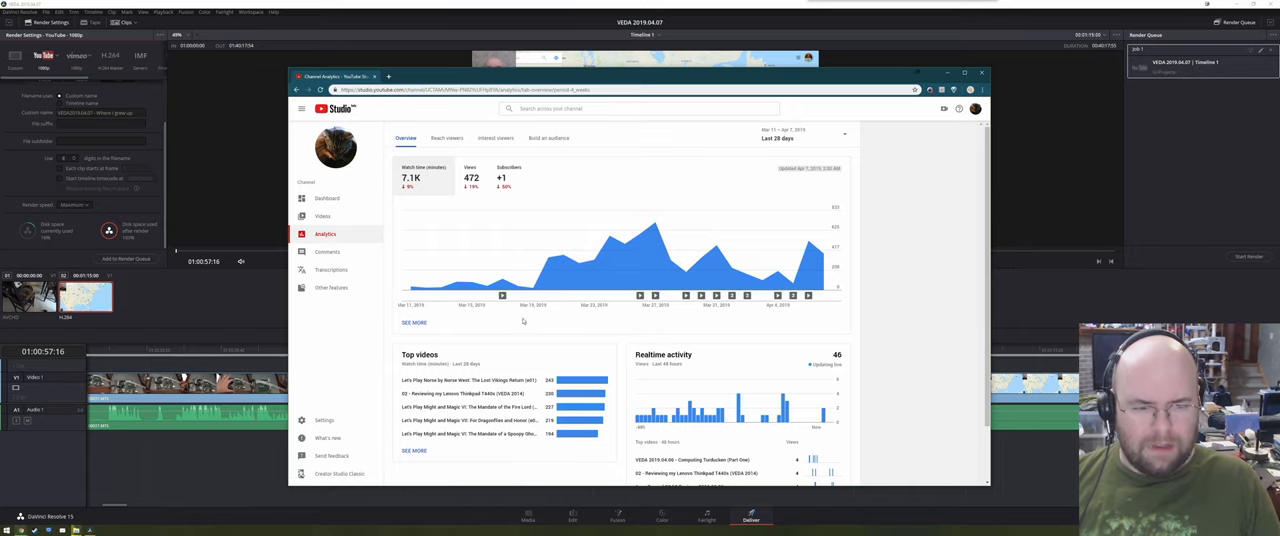
scroll(down, 3)
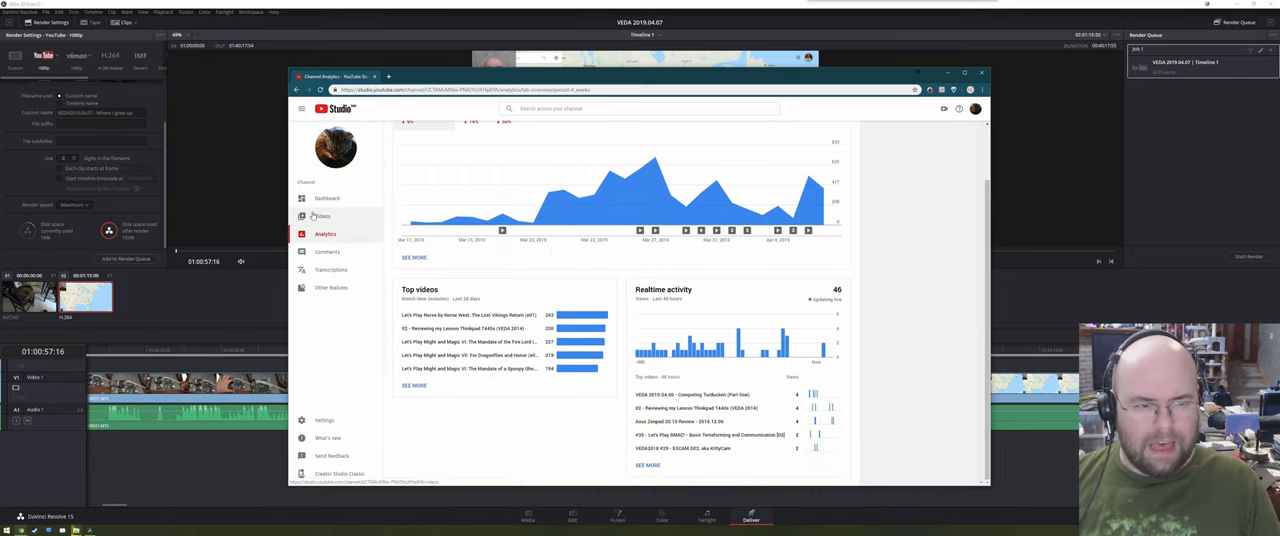
click(324, 216)
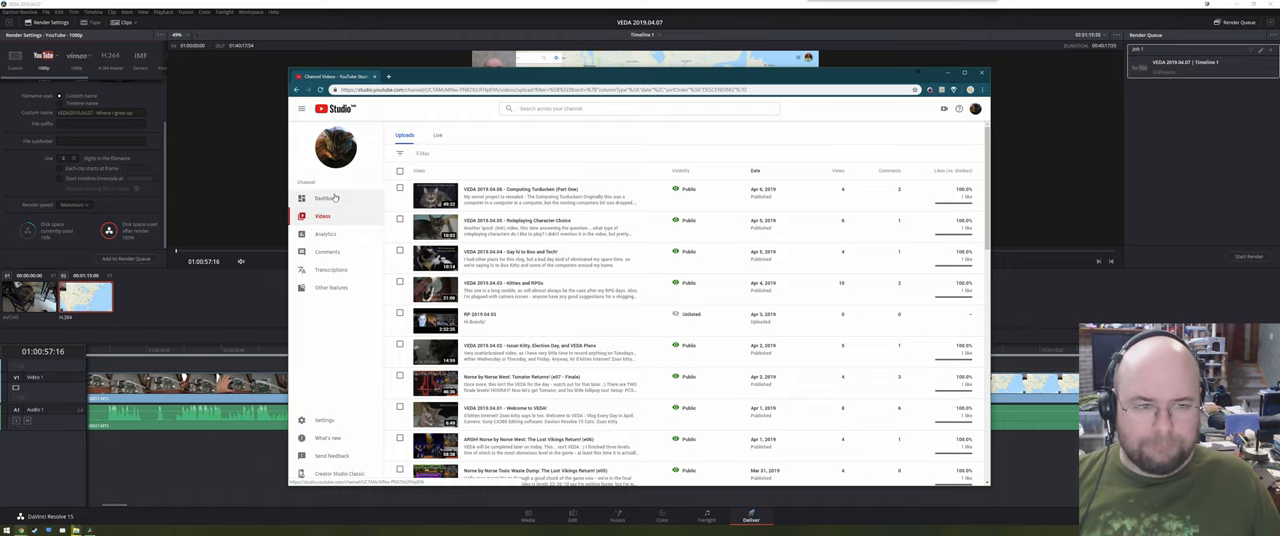
click(328, 198)
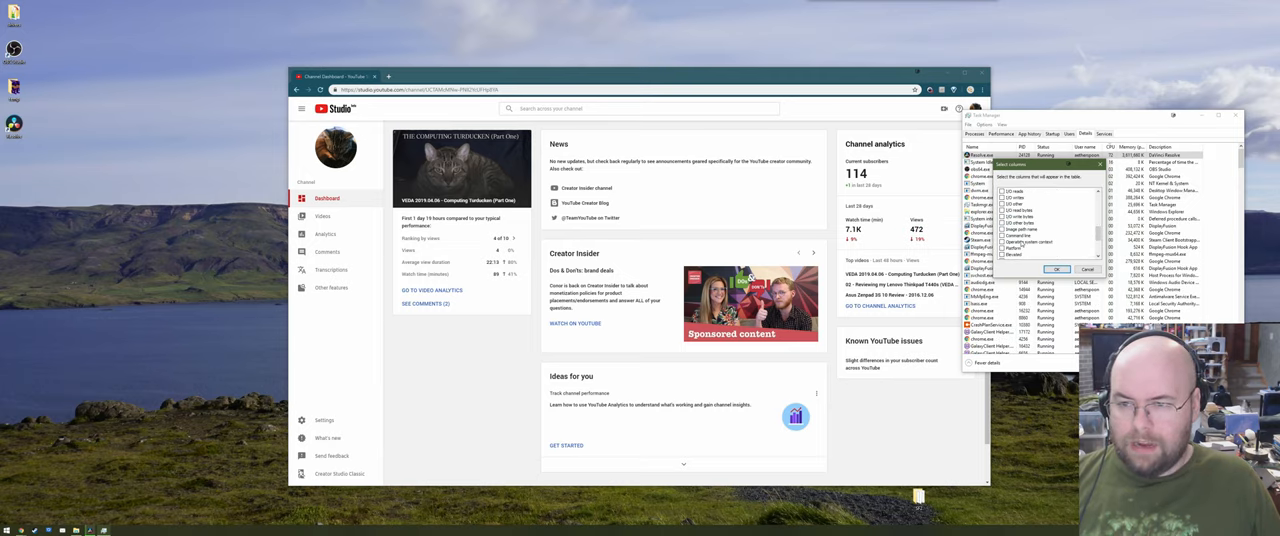
Confirm the Select Columns choice and view the Performance graphs for memory and all CPU cores
click(1056, 268)
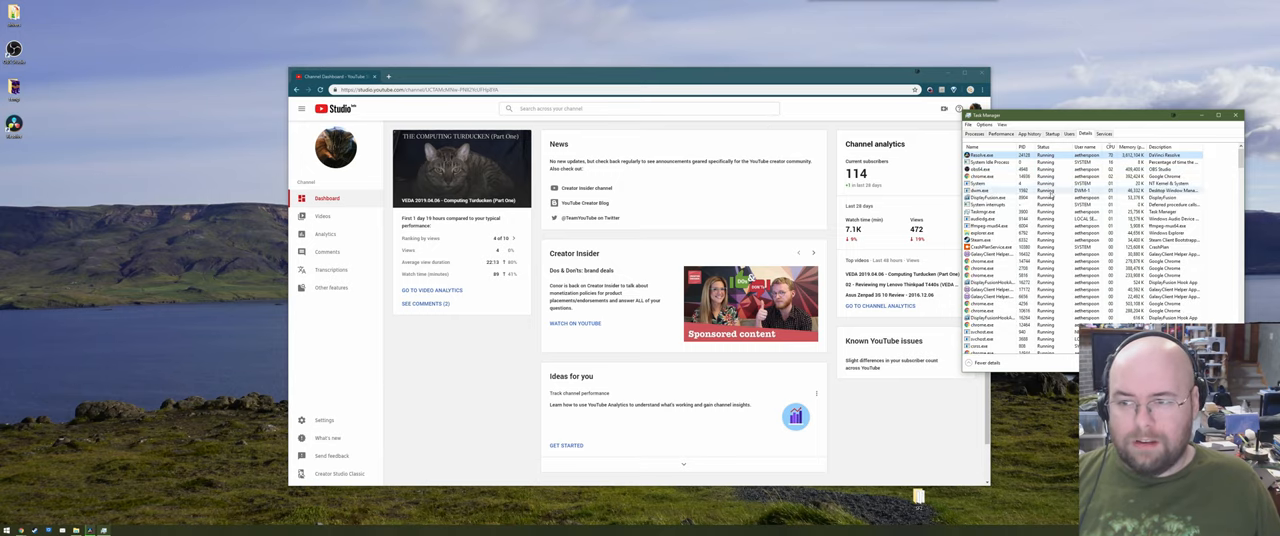
click(1000, 132)
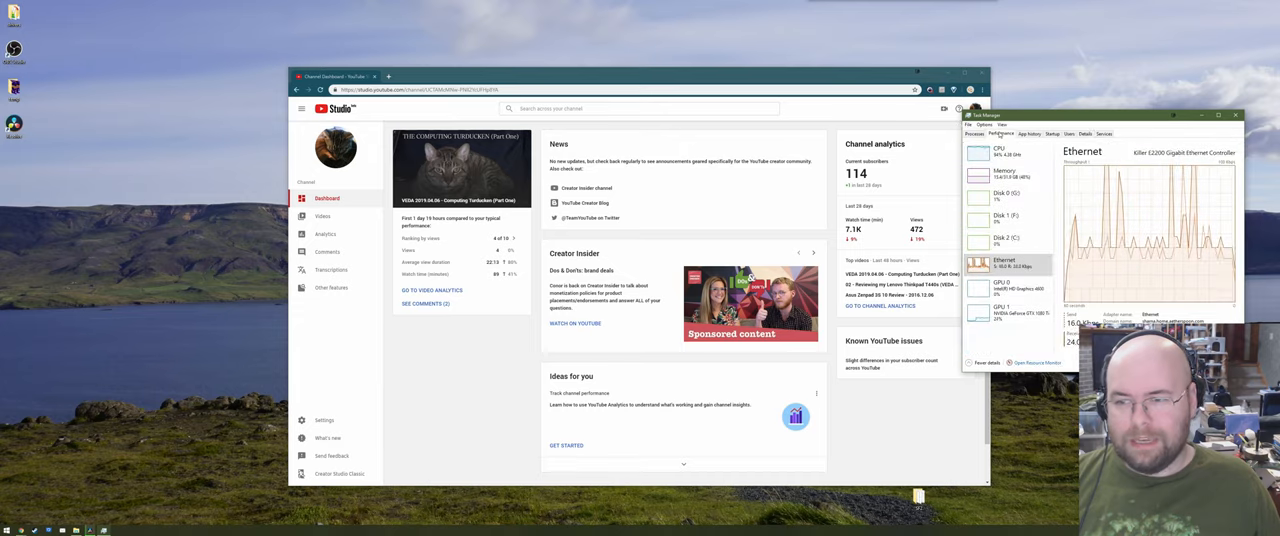
click(1004, 172)
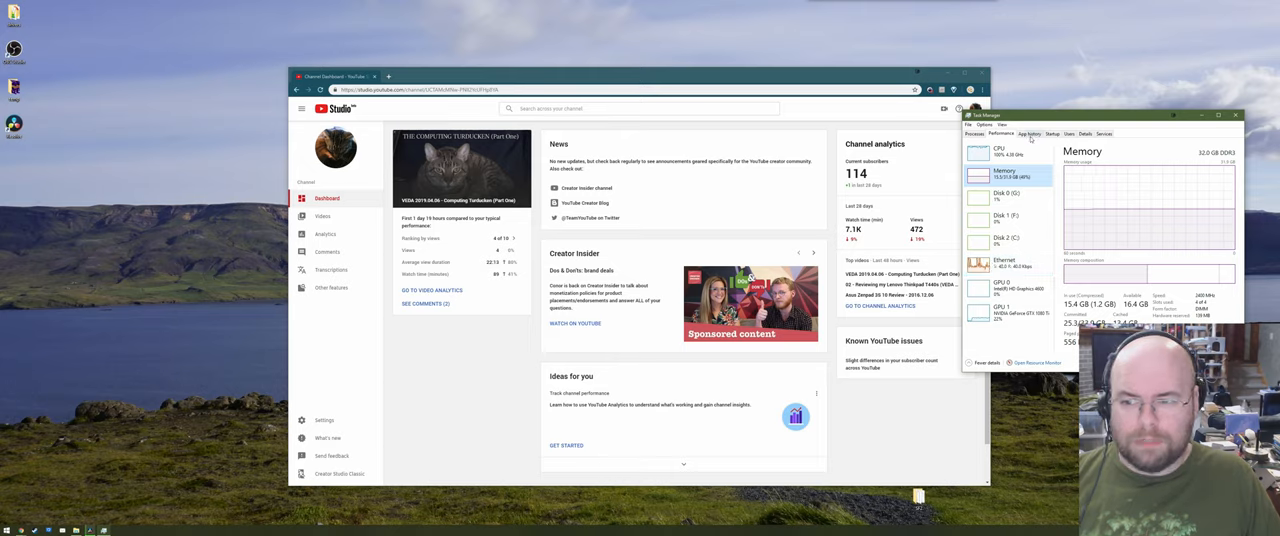
click(1000, 150)
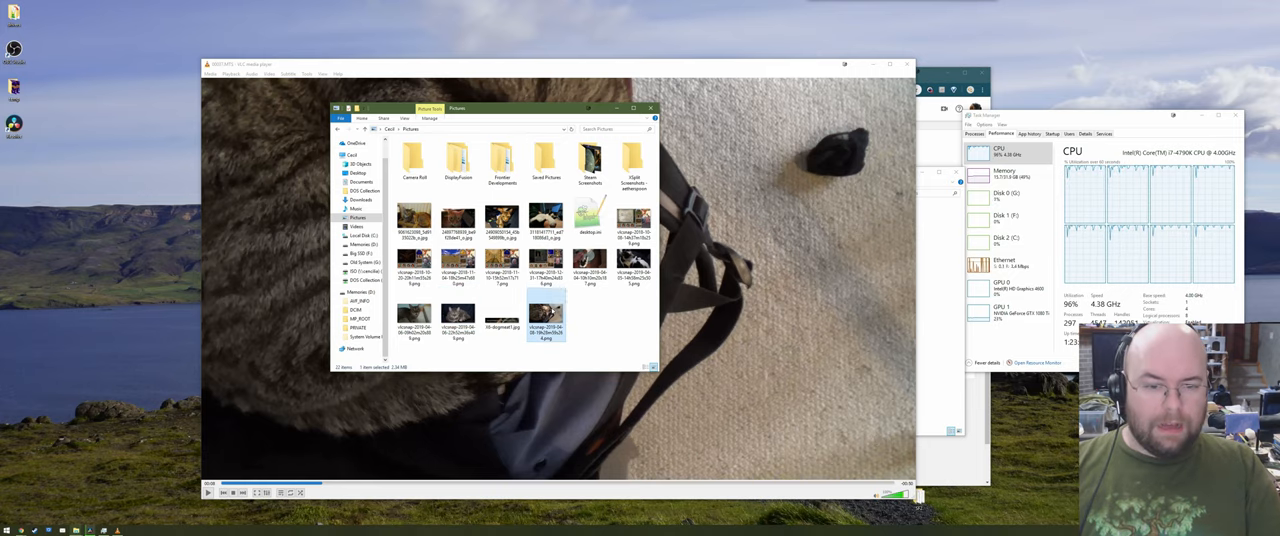
Open the cat photo in Paint.NET via the Open with context menu
right_click(544, 318)
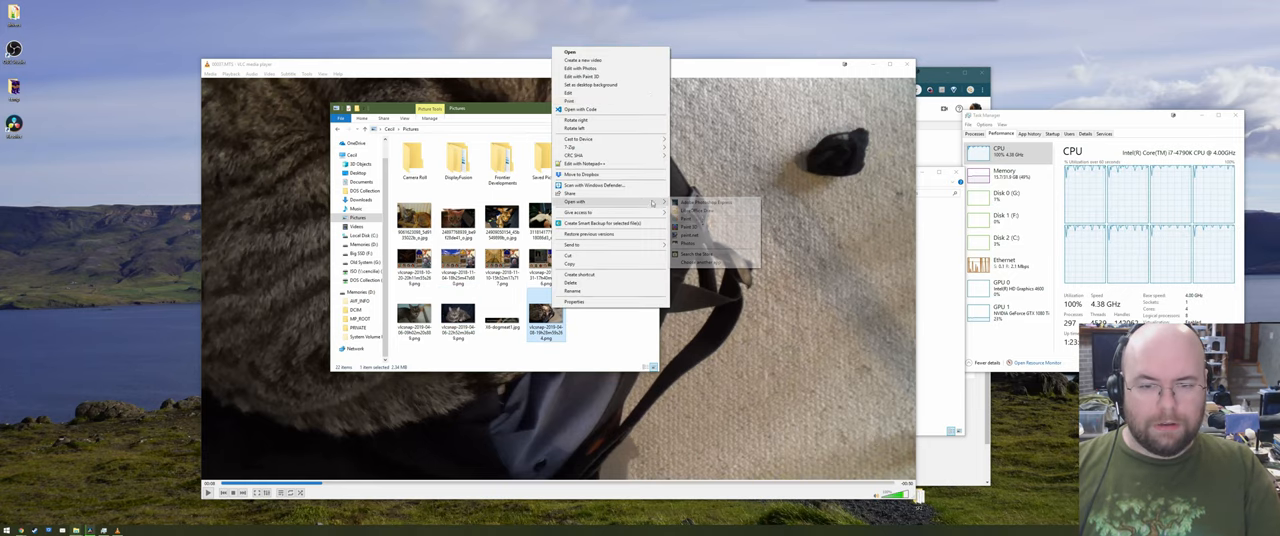
click(700, 240)
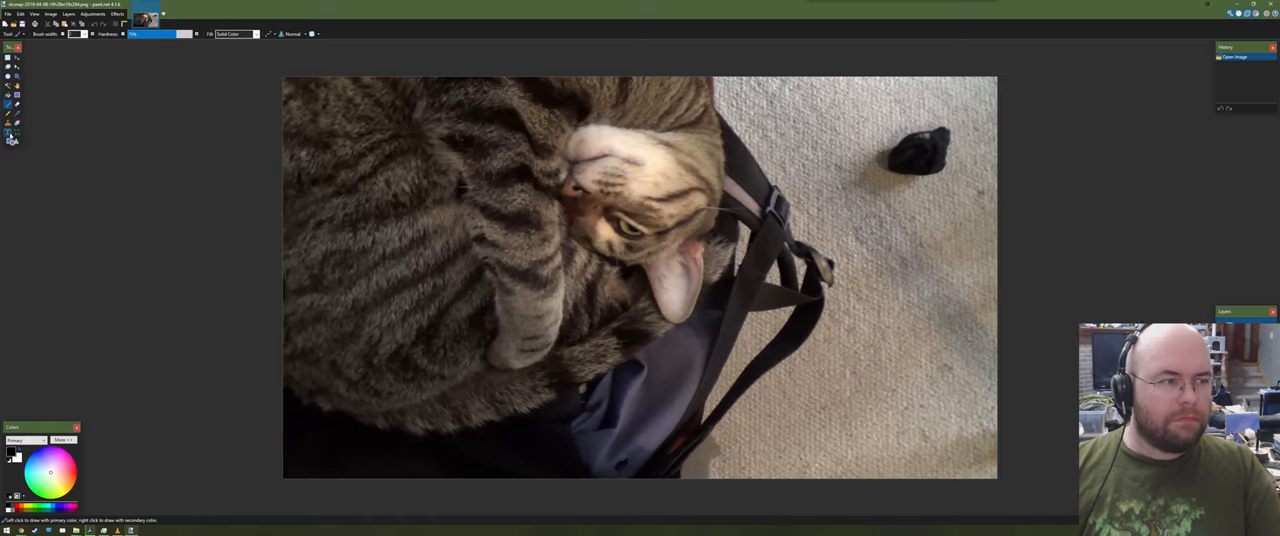
Activate the Paint.NET window once the cat photo has loaded
click(8, 132)
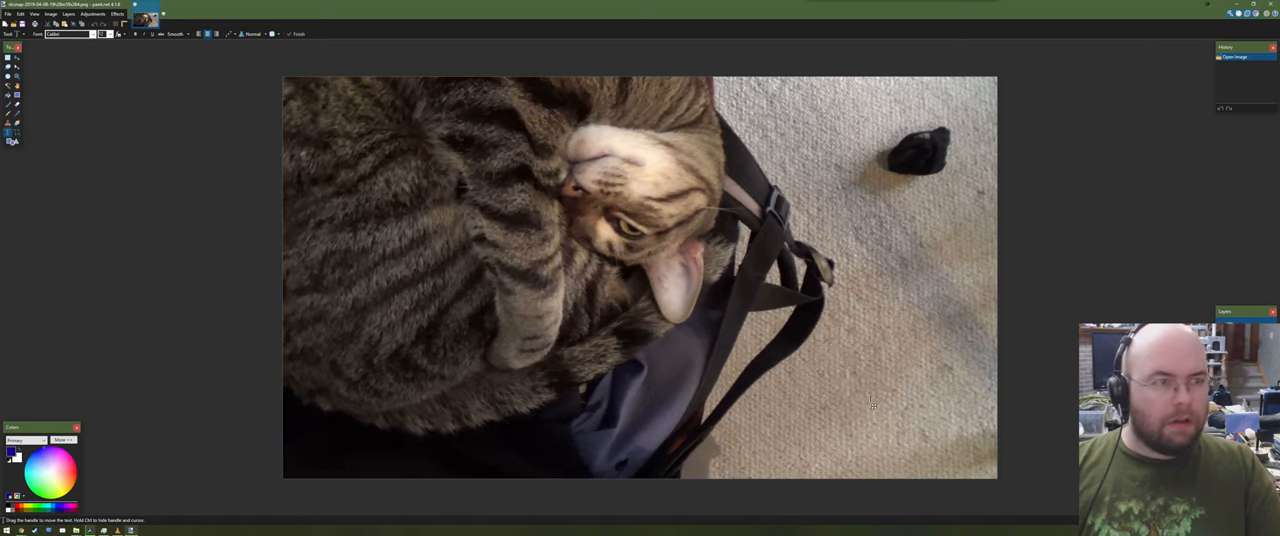
Pick a typeface for the date text and start a text entry near the photo's lower right
click(96, 34)
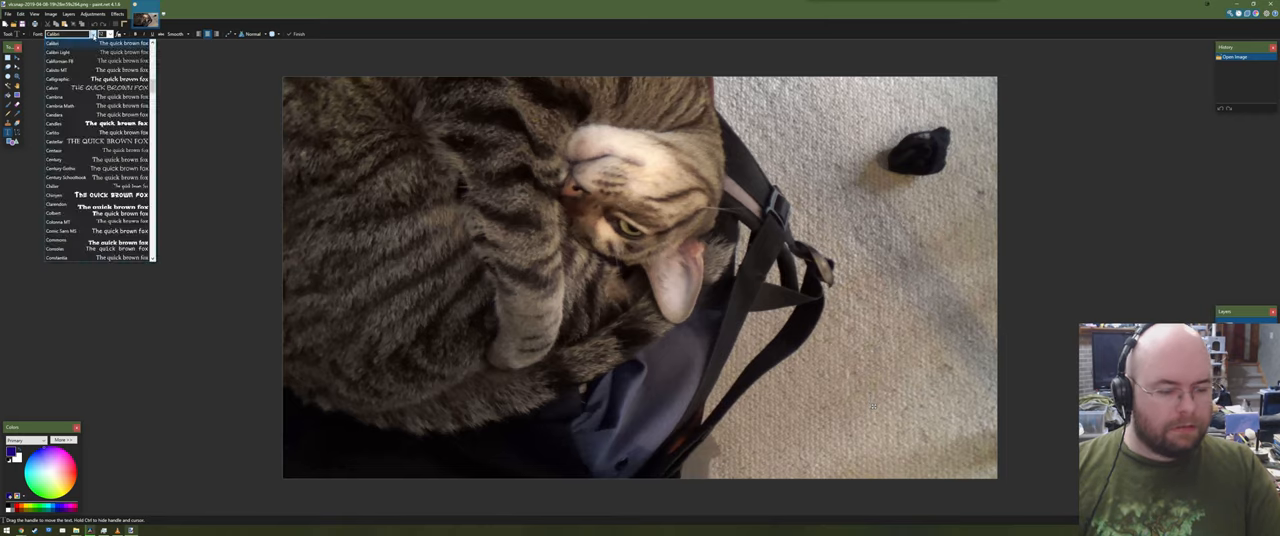
scroll(down, 3)
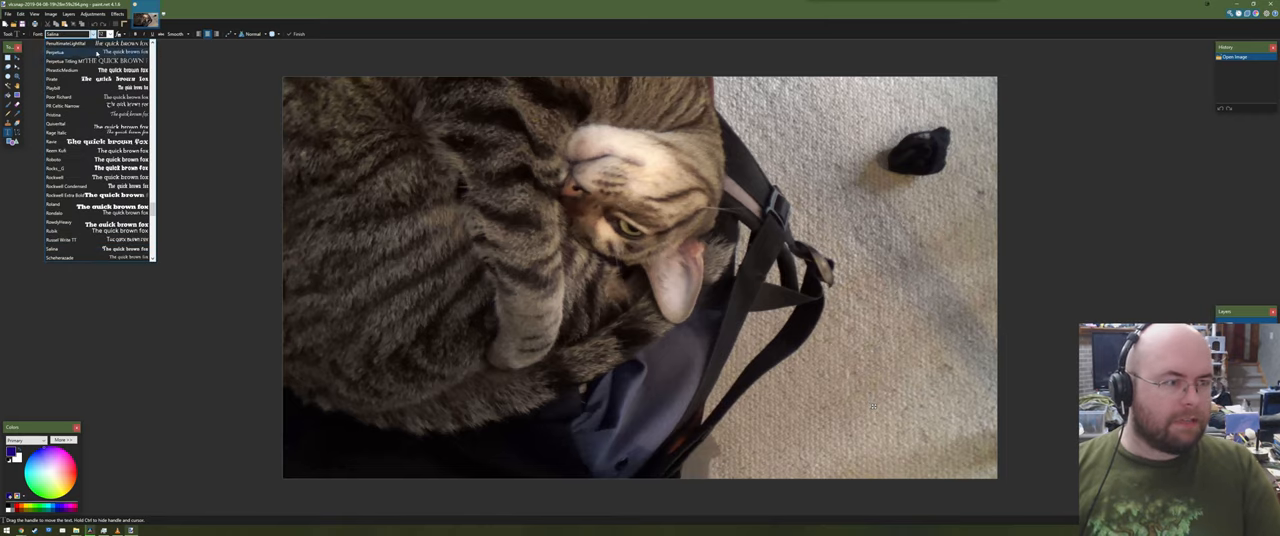
scroll(down, 3)
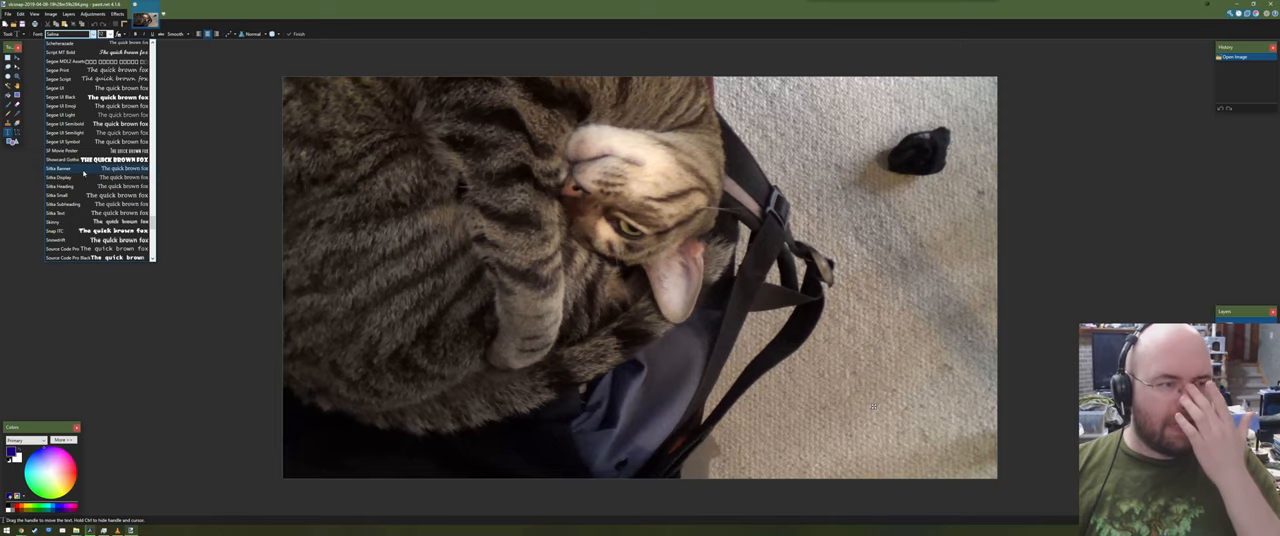
click(58, 168)
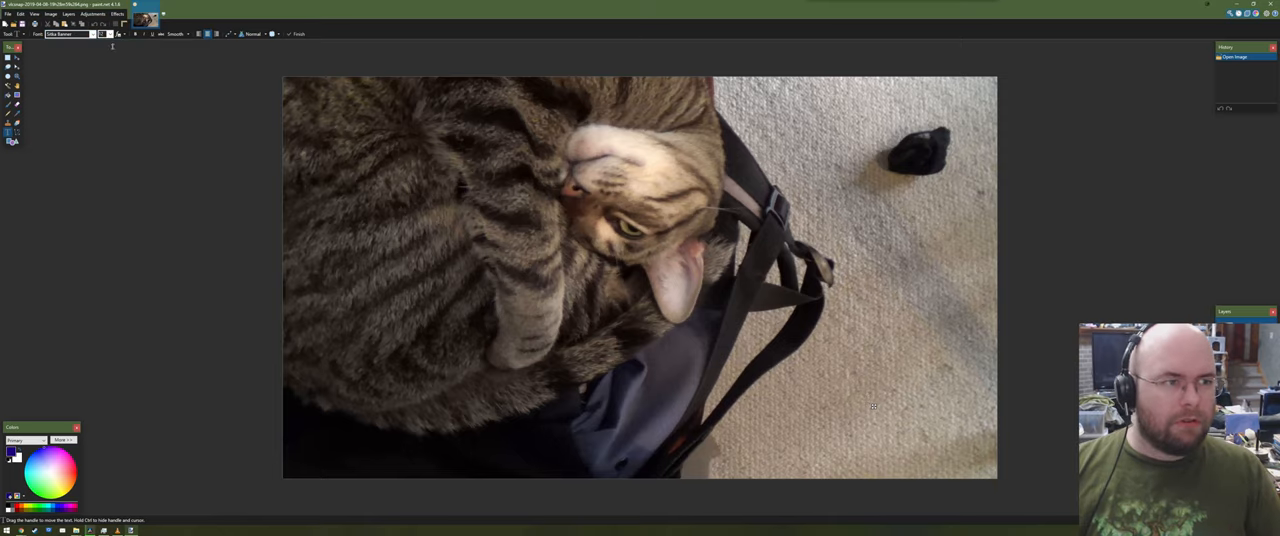
click(108, 32)
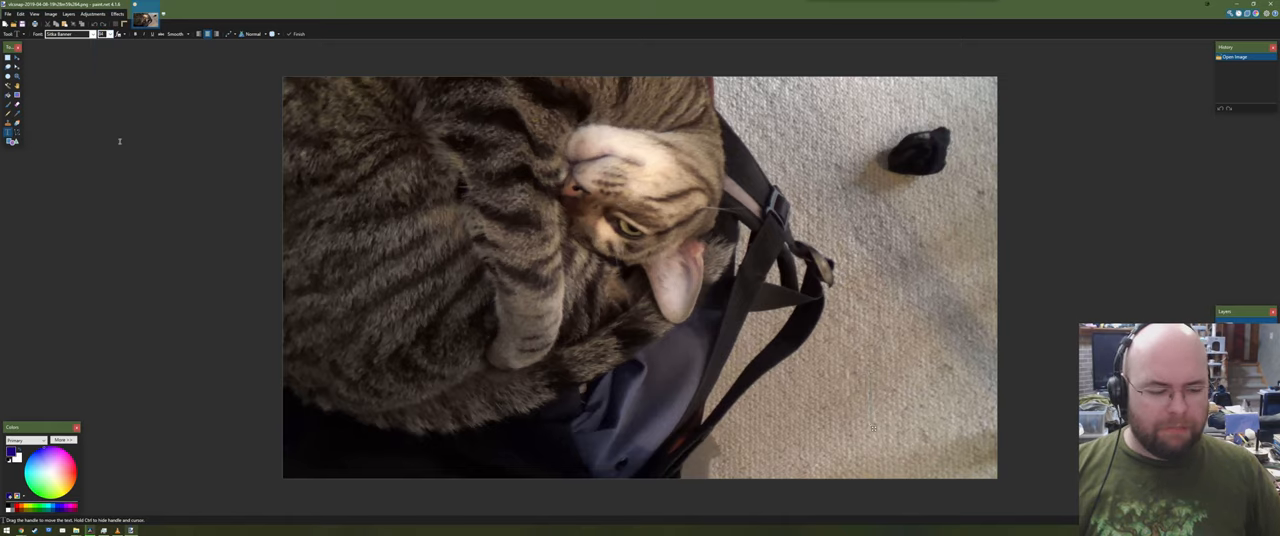
Add the date text 'VEDA 2019.04.07' and move it down to the photo's bottom edge
text(VEDA 2019.04.0)
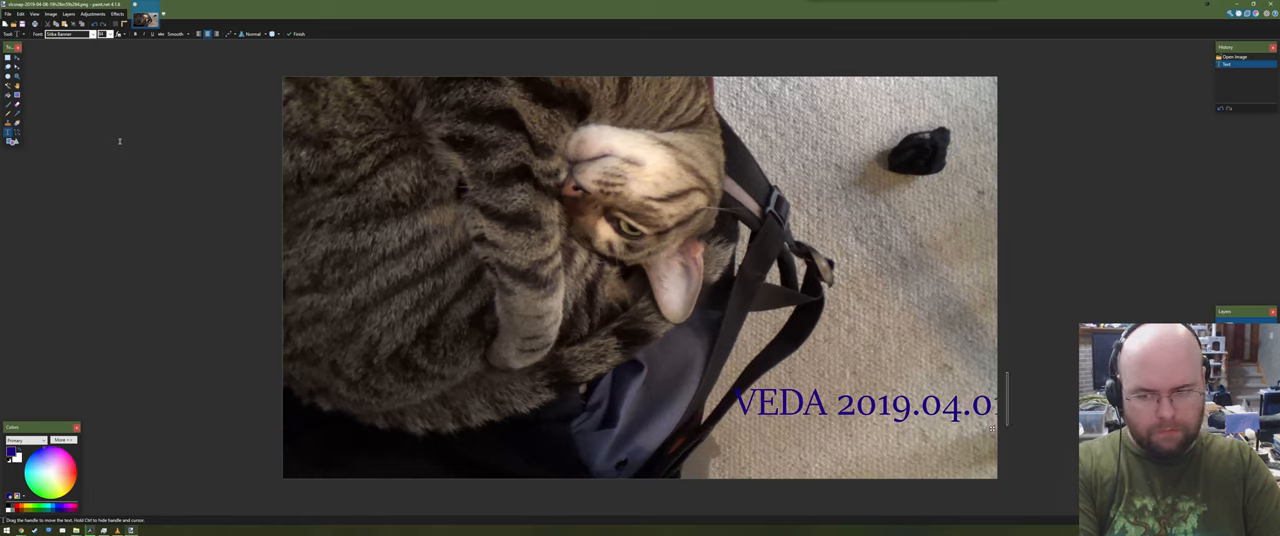
text(7)
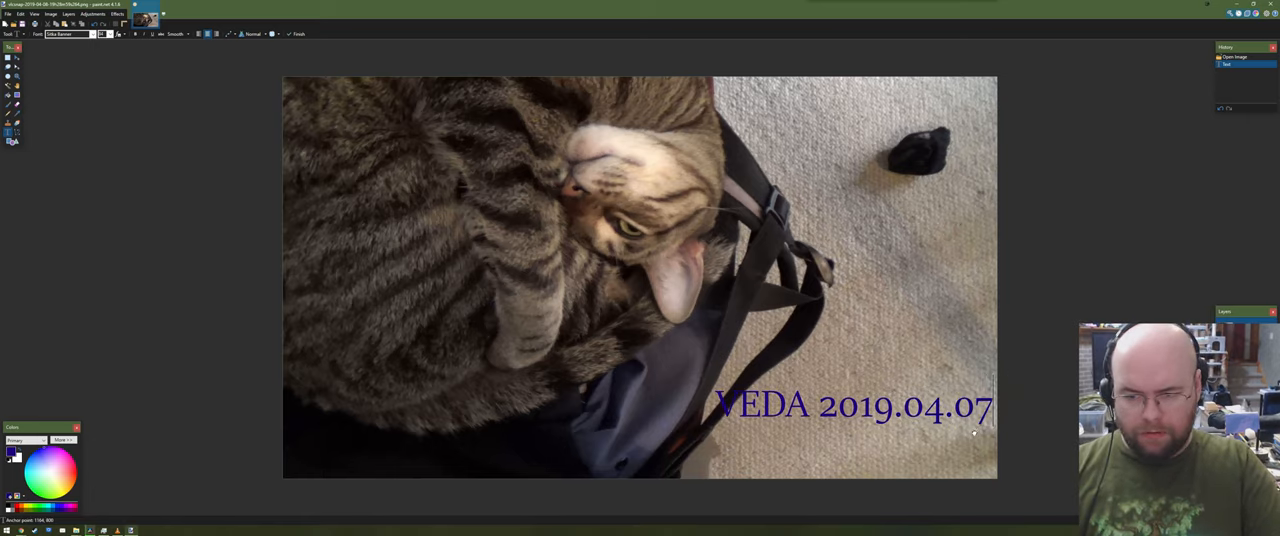
drag(850, 404, 848, 456)
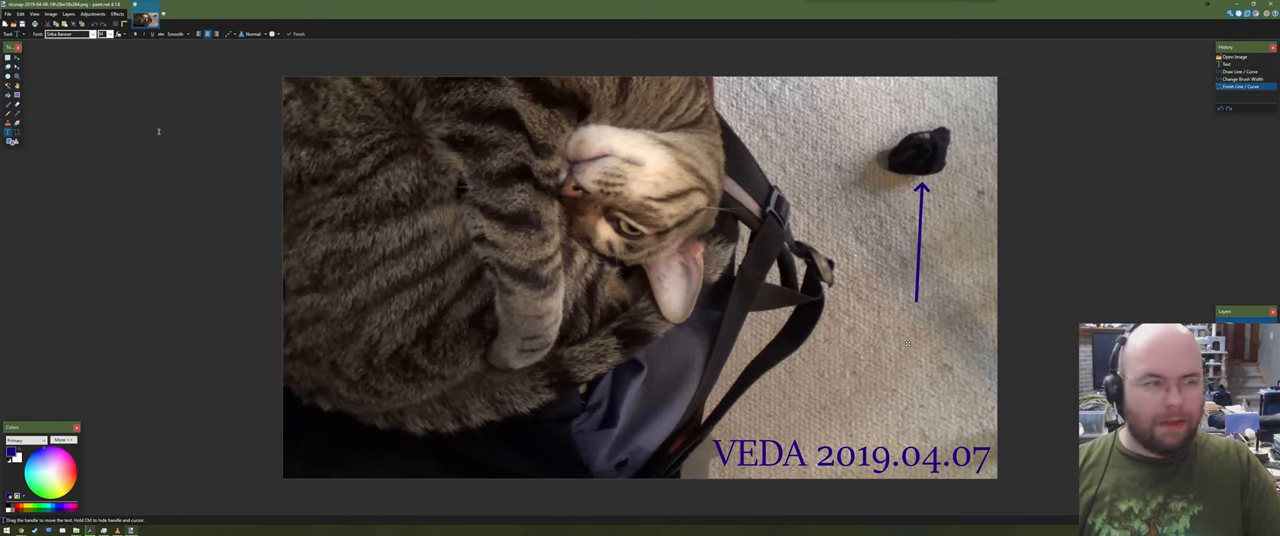
Try a small 'Sock' label under the arrow, undo it, and bring up the Image Resize settings
click(100, 32)
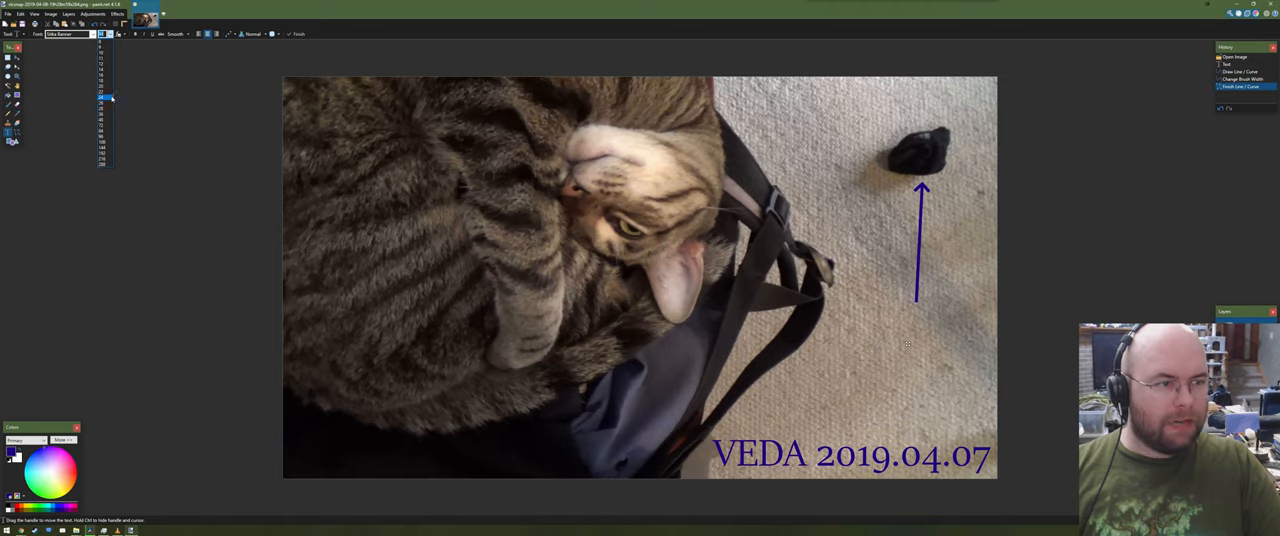
text(Sock?)
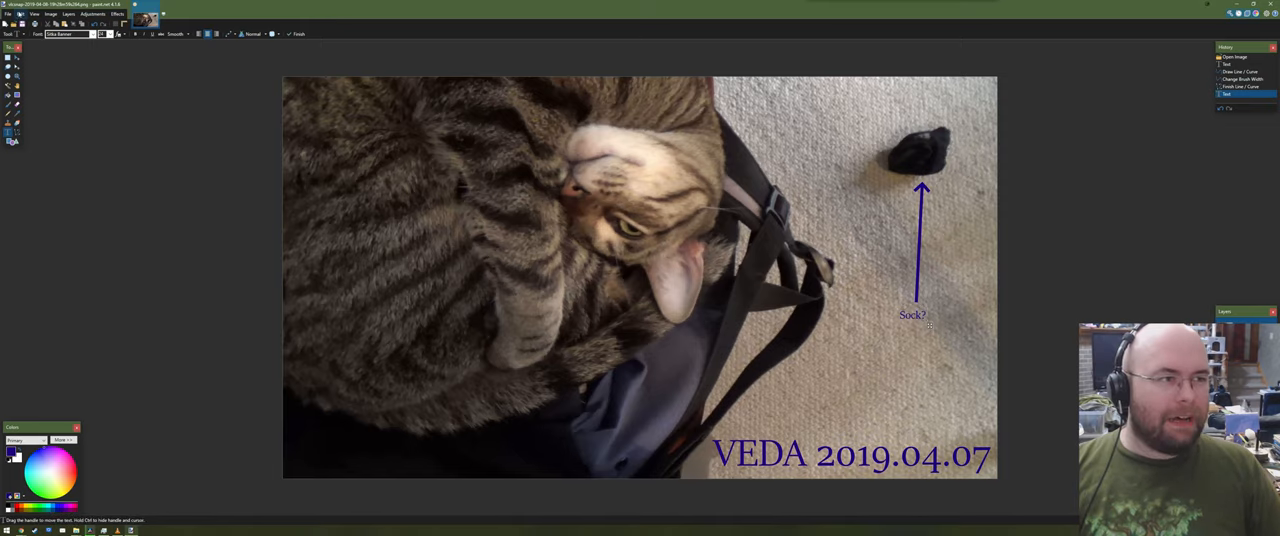
click(50, 12)
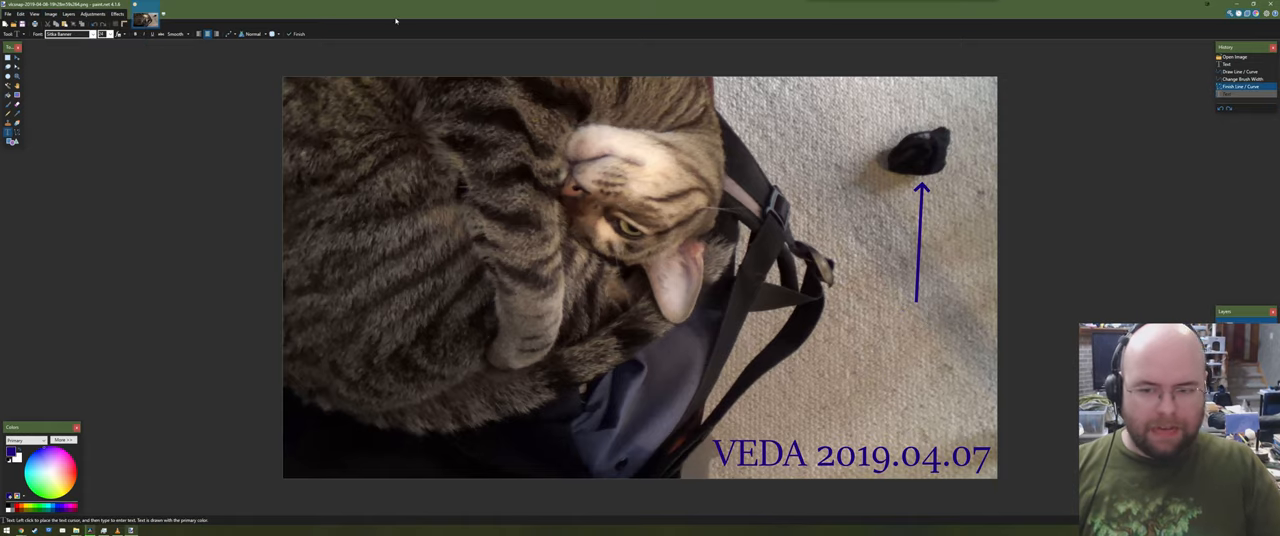
click(50, 14)
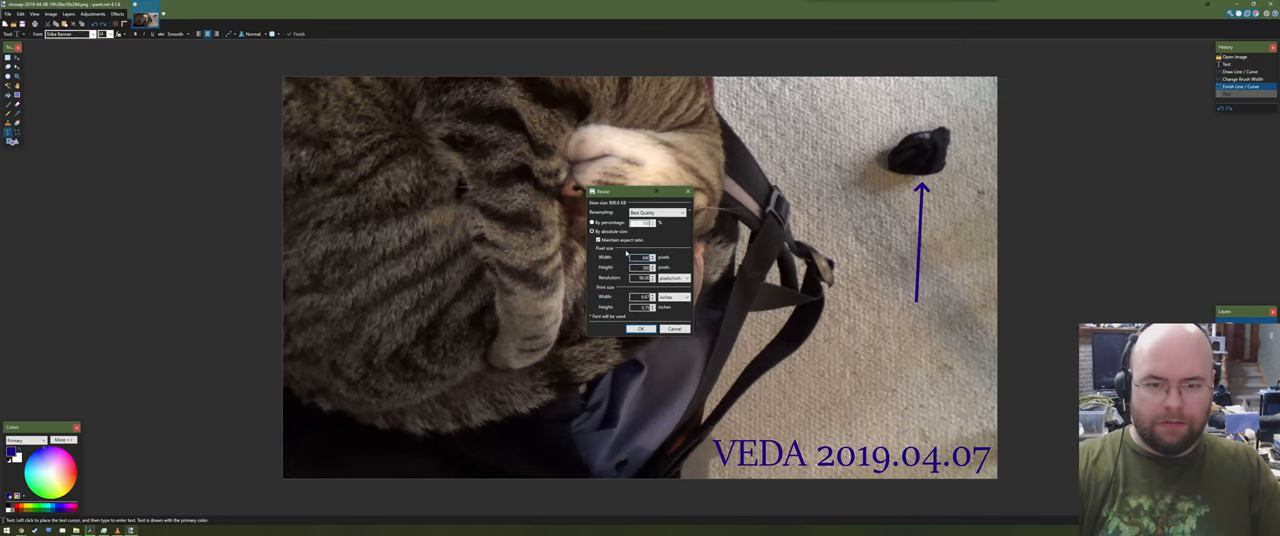
Apply the smaller thumbnail size and add a small 'Sock?' label beneath the arrow
click(640, 328)
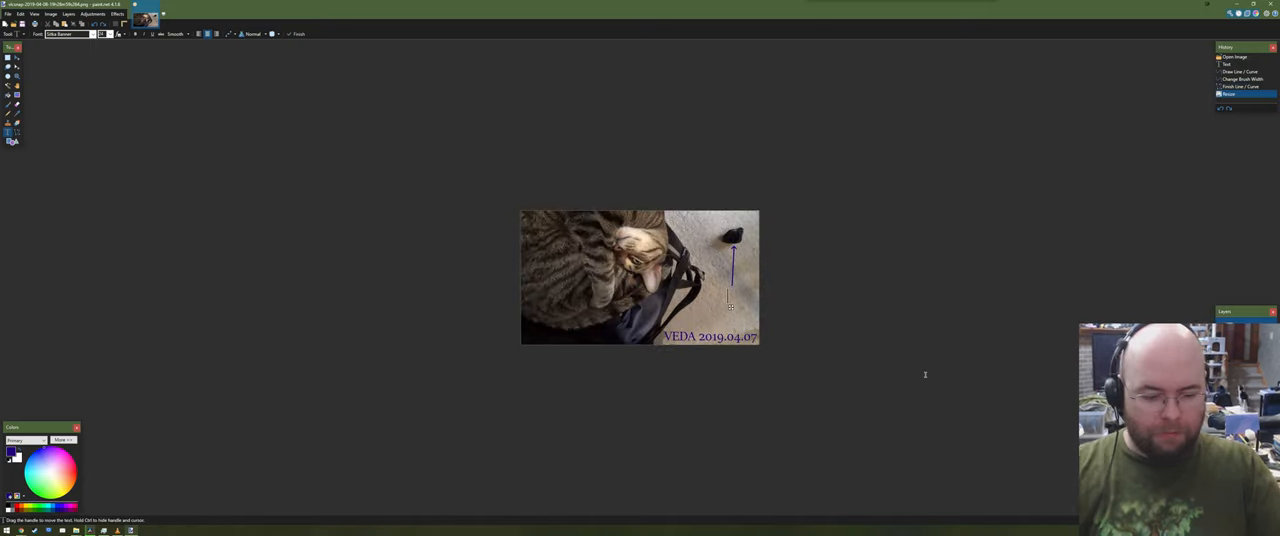
text(Sock?)
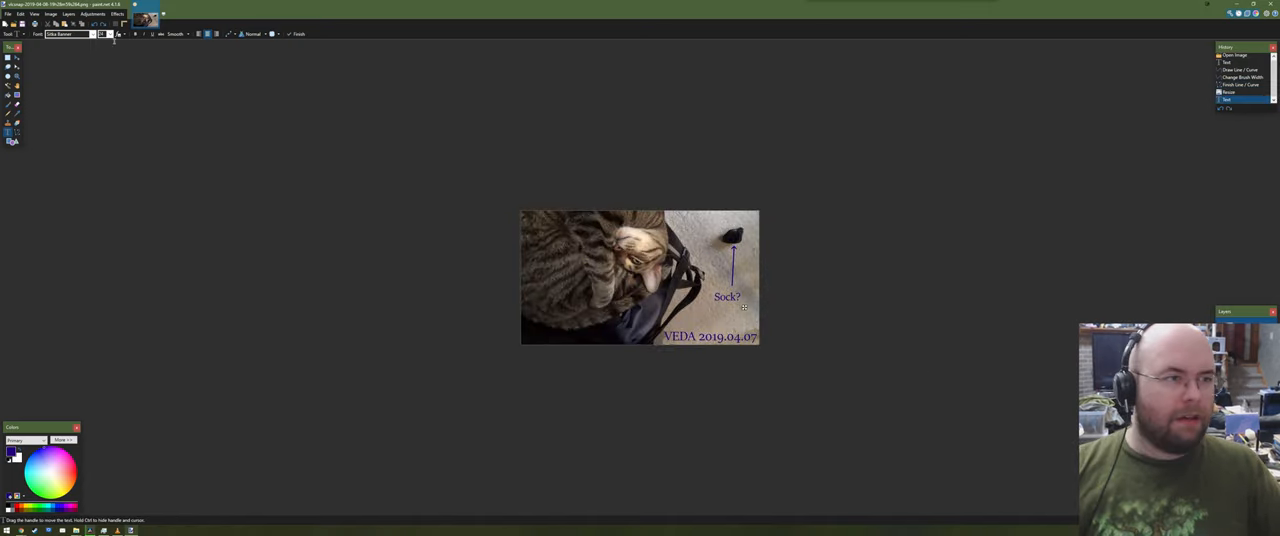
click(104, 34)
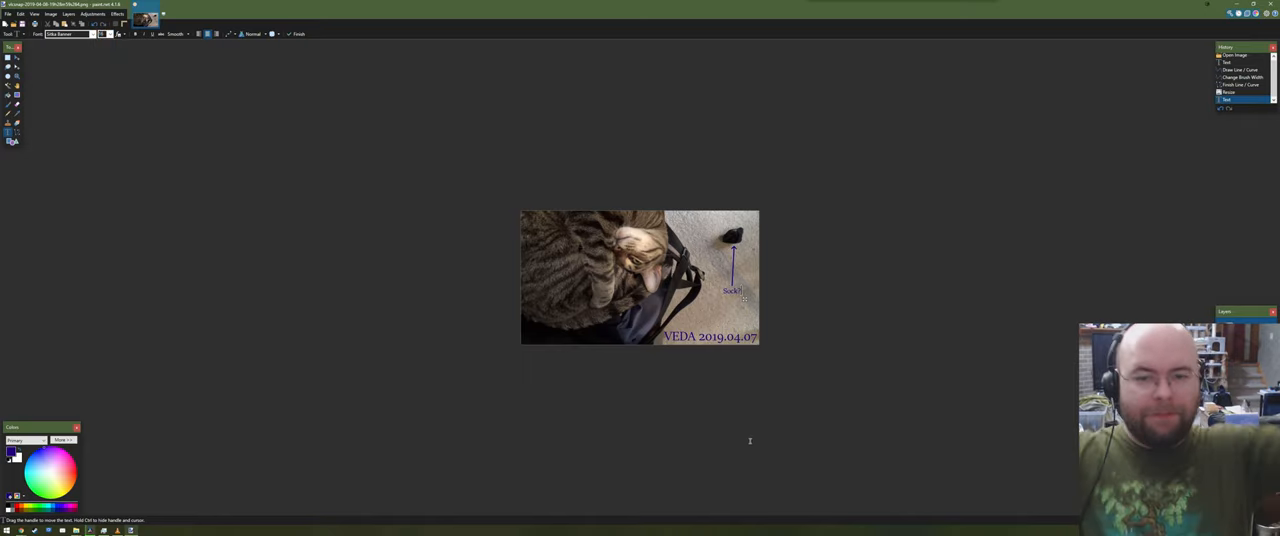
click(8, 12)
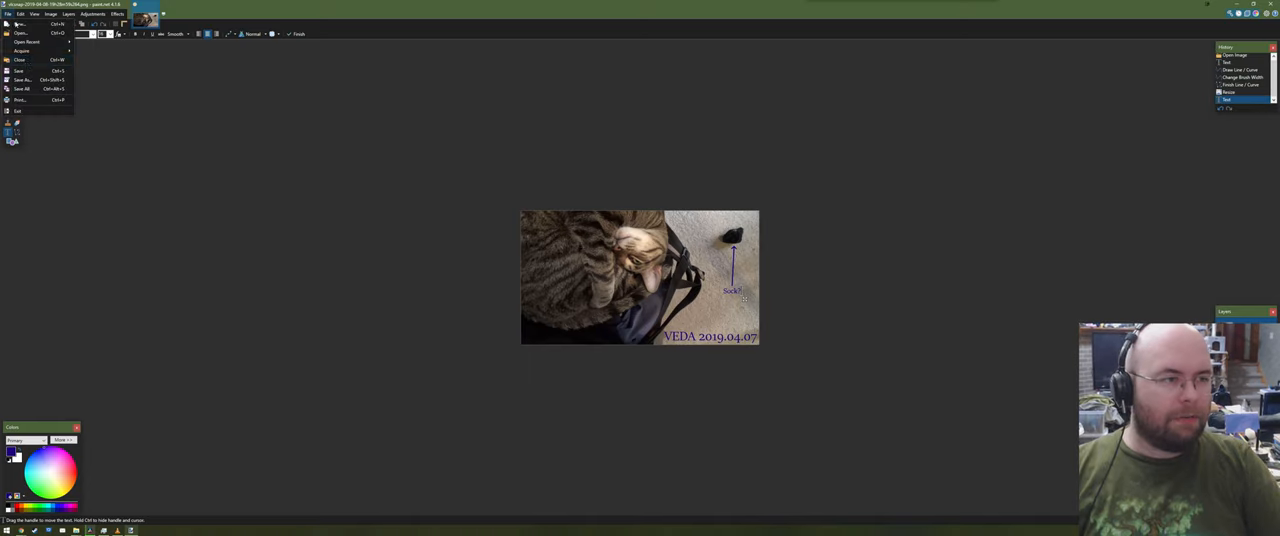
Save the finished thumbnail as a PNG file with the default PNG save options
click(22, 80)
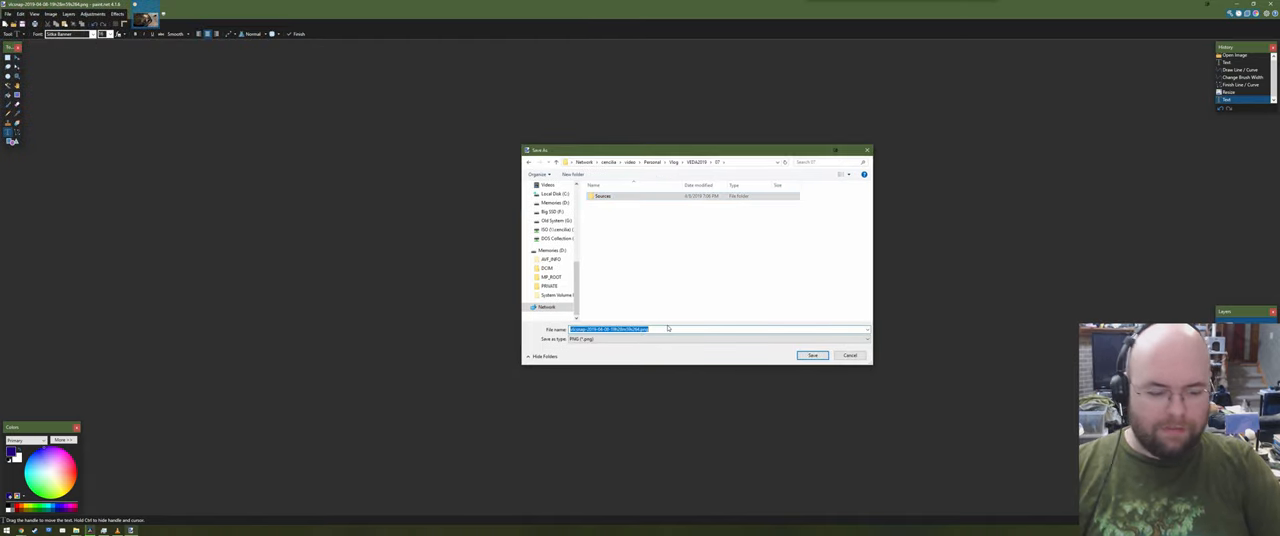
click(812, 356)
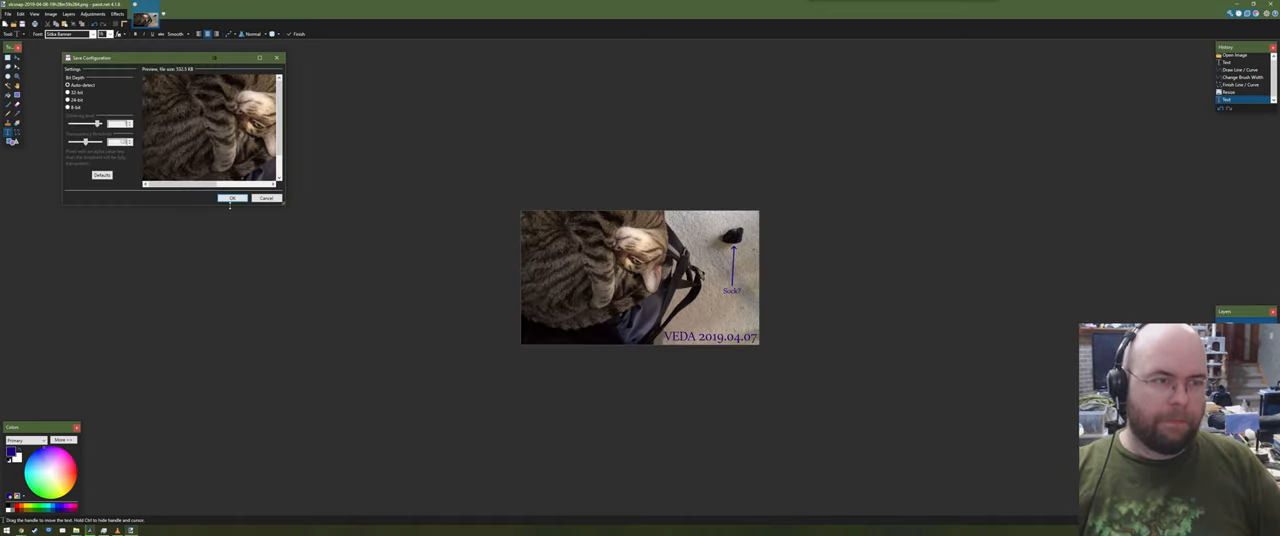
click(232, 198)
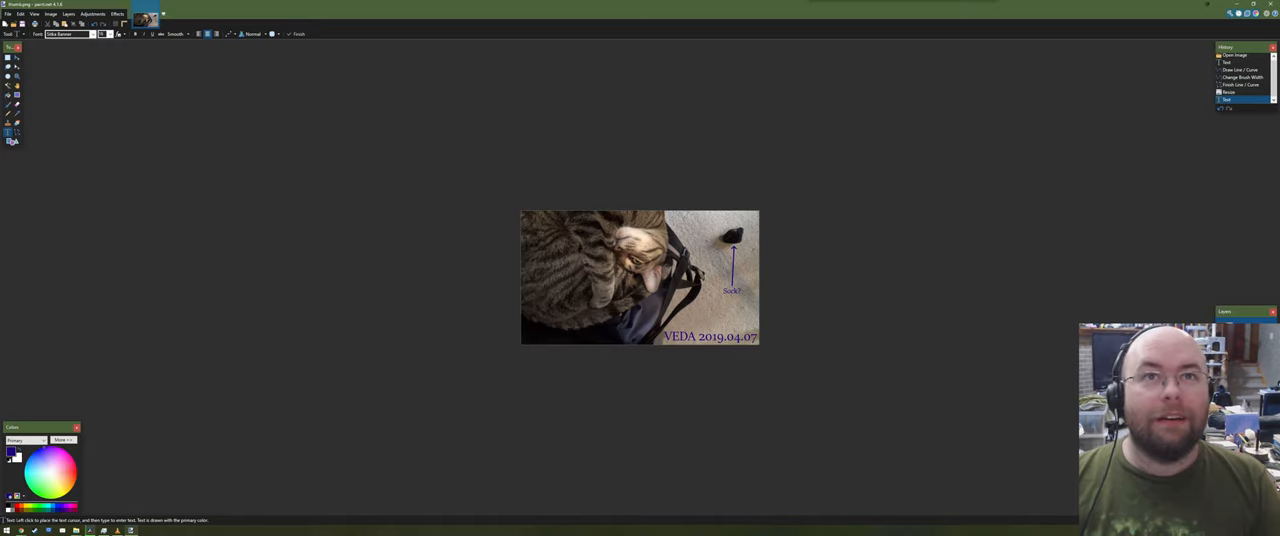
text(Blatant Lies)
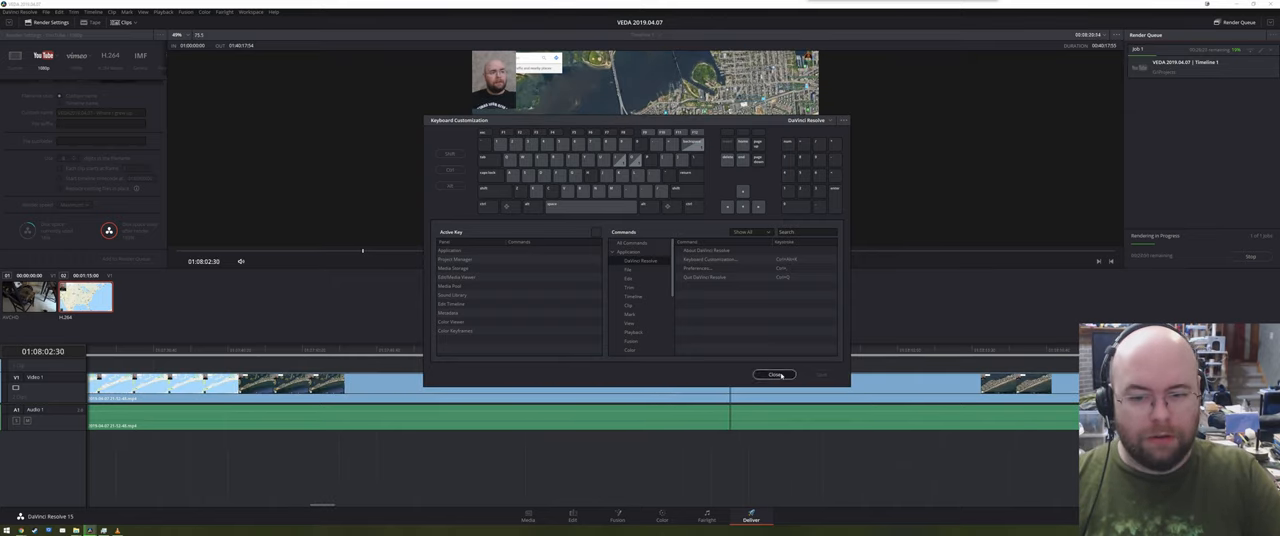
click(774, 376)
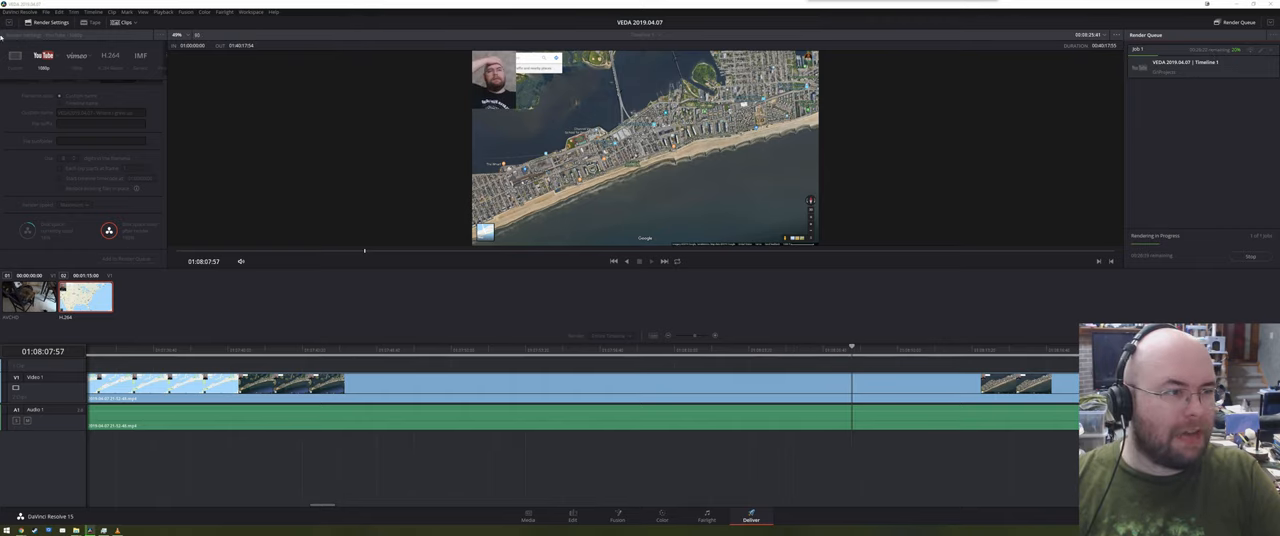
click(10, 12)
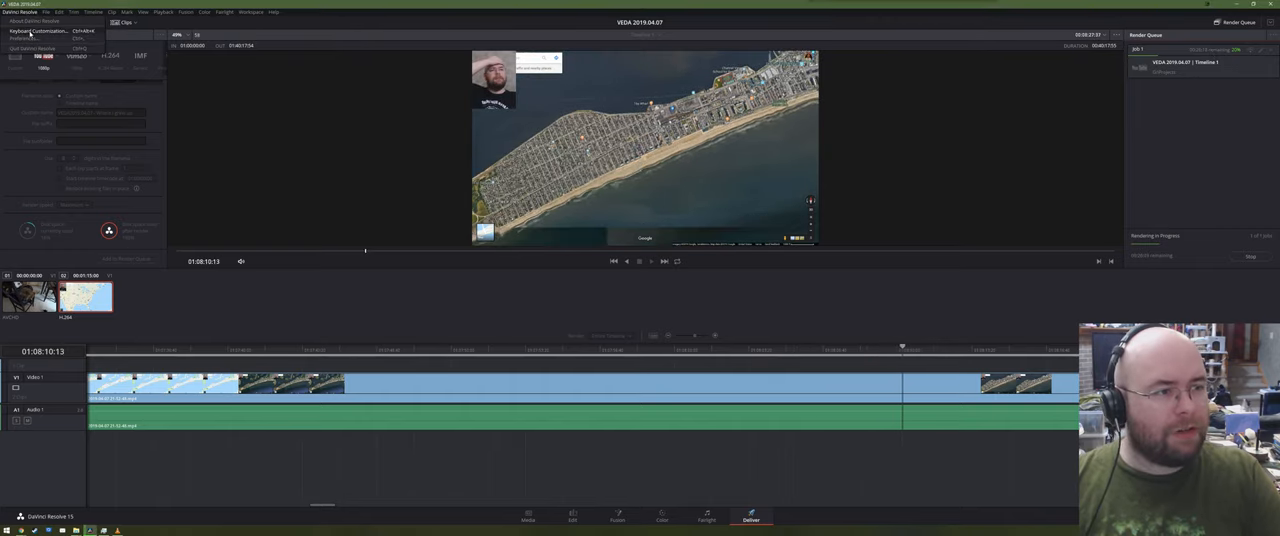
click(38, 32)
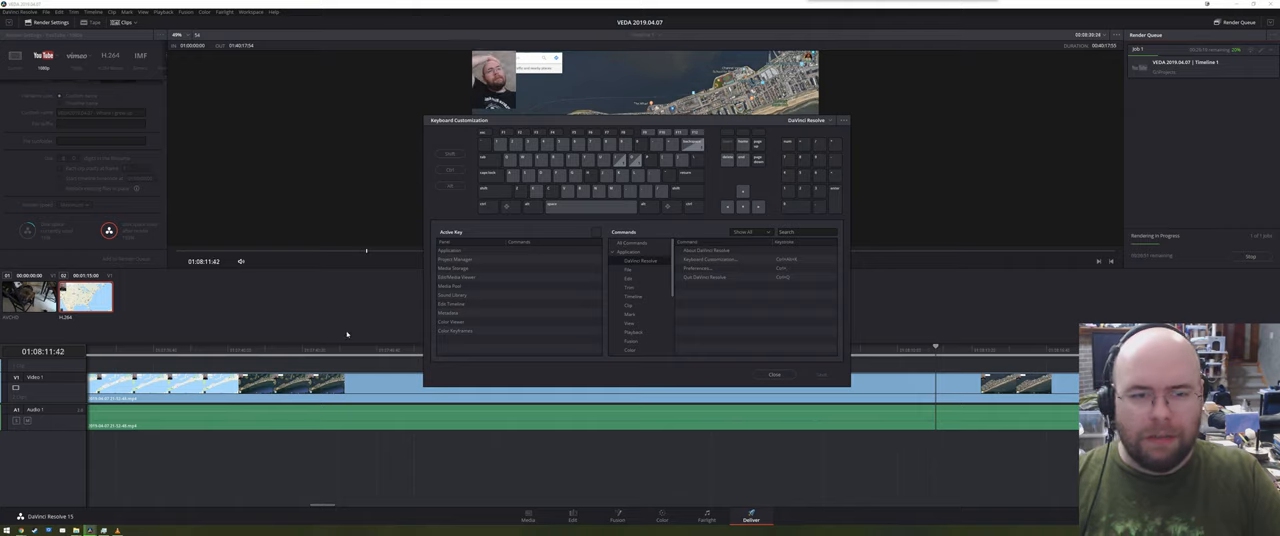